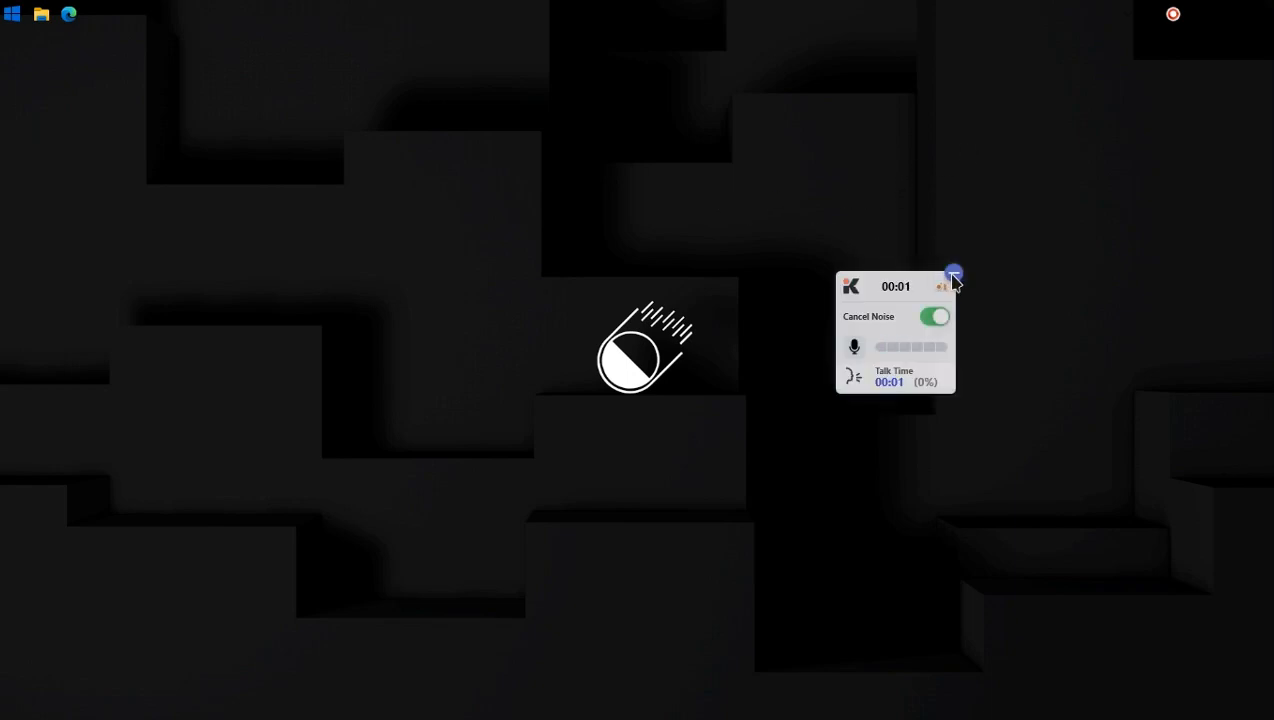
# Dismiss the Krisp popup, remove the missing Comet 3 entry, and start File Explorer.
pyautogui.click(952, 276)
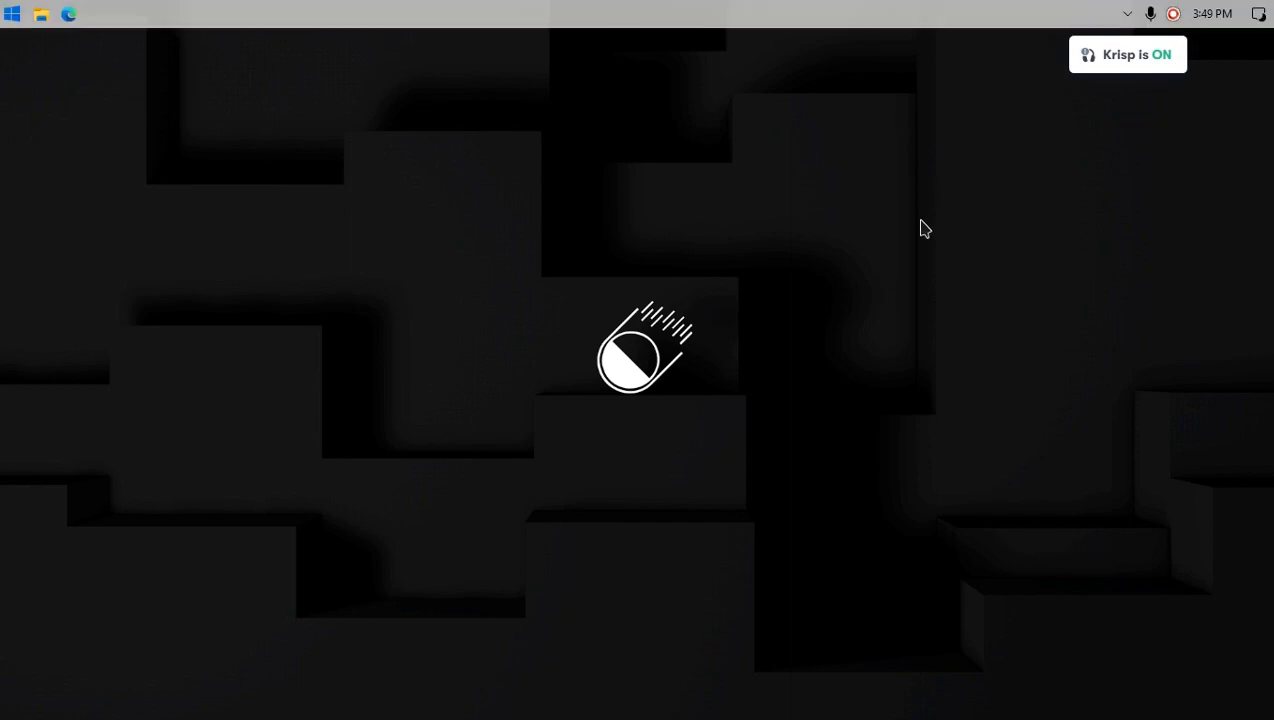
pyautogui.moveTo(700, 292)
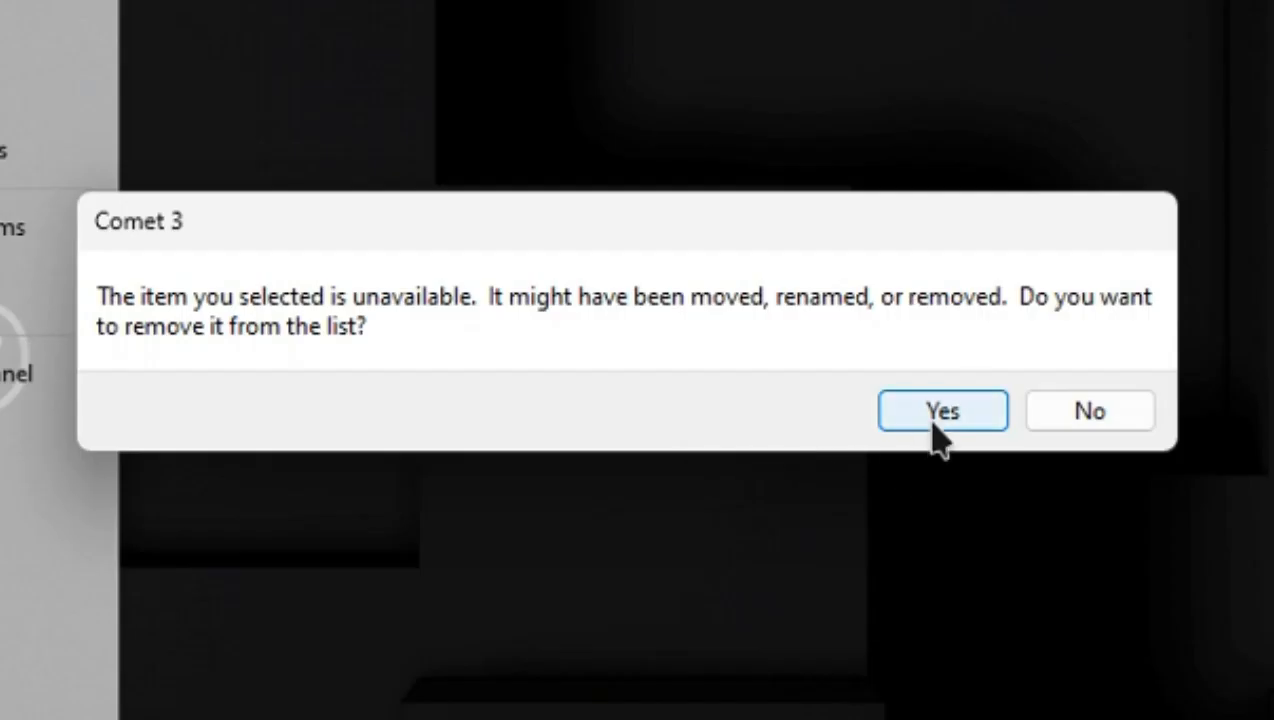
pyautogui.click(940, 410)
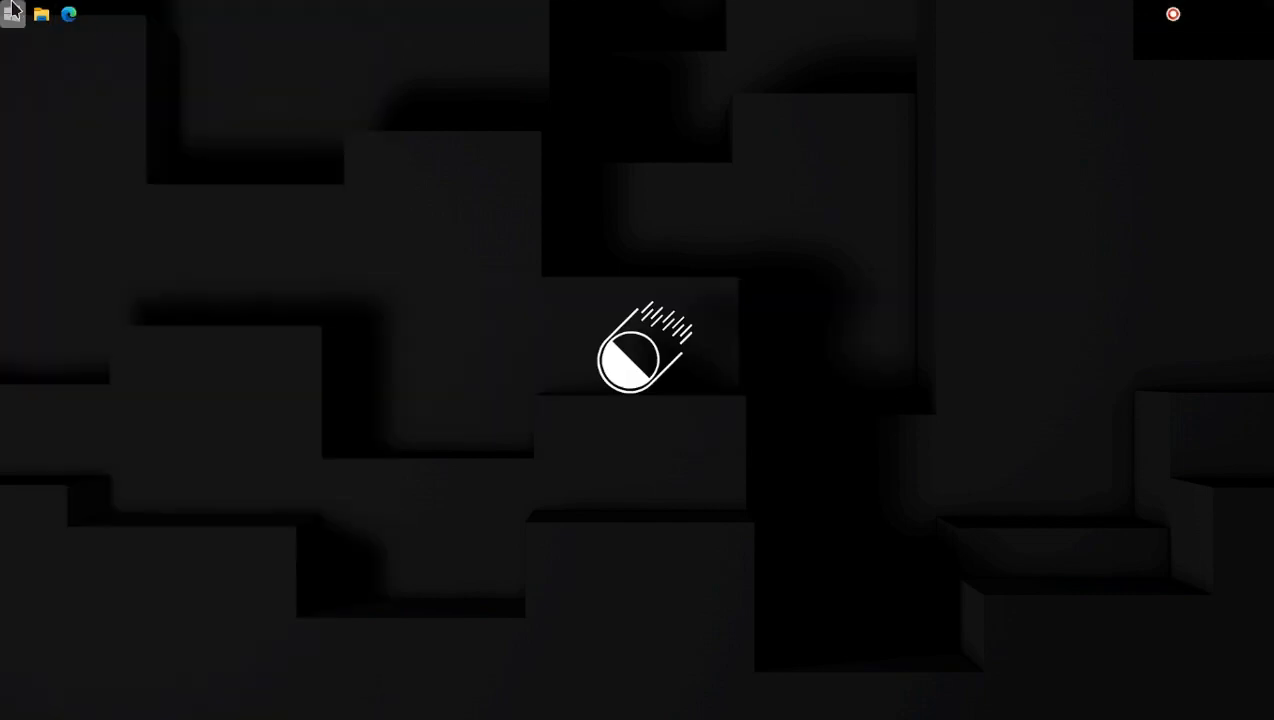
pyautogui.click(42, 12)
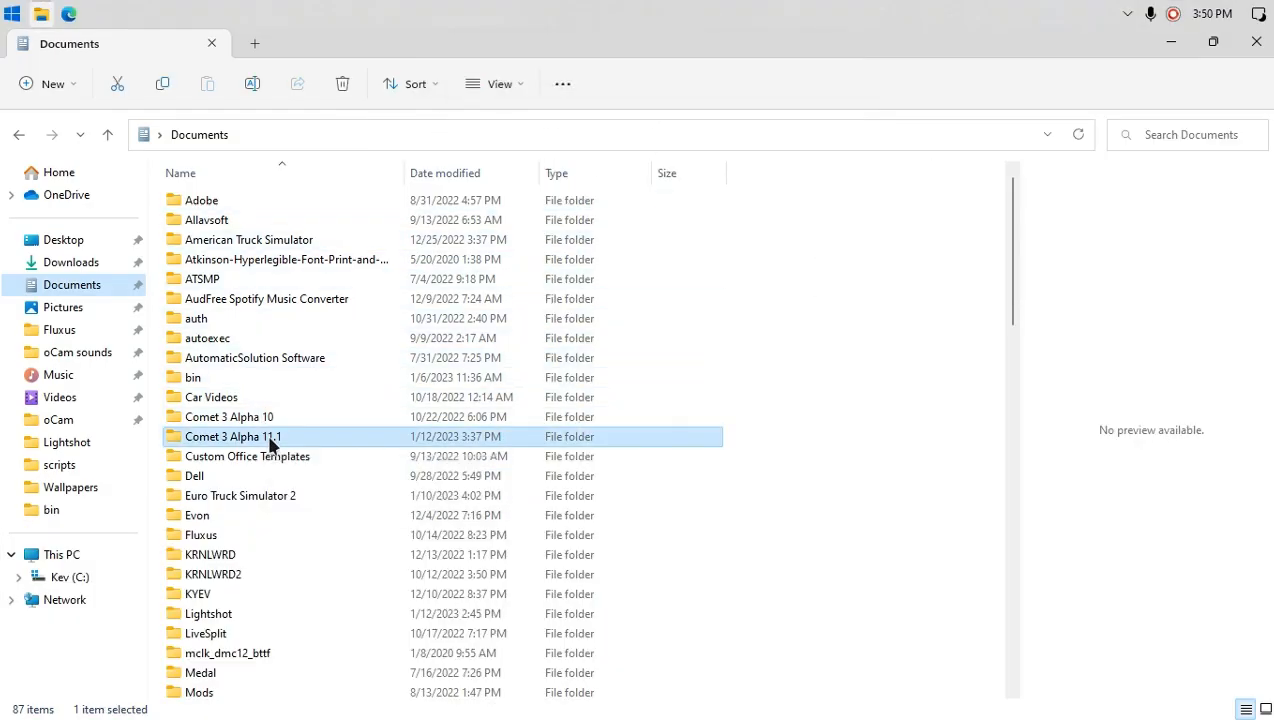
pyautogui.doubleClick(232, 436)
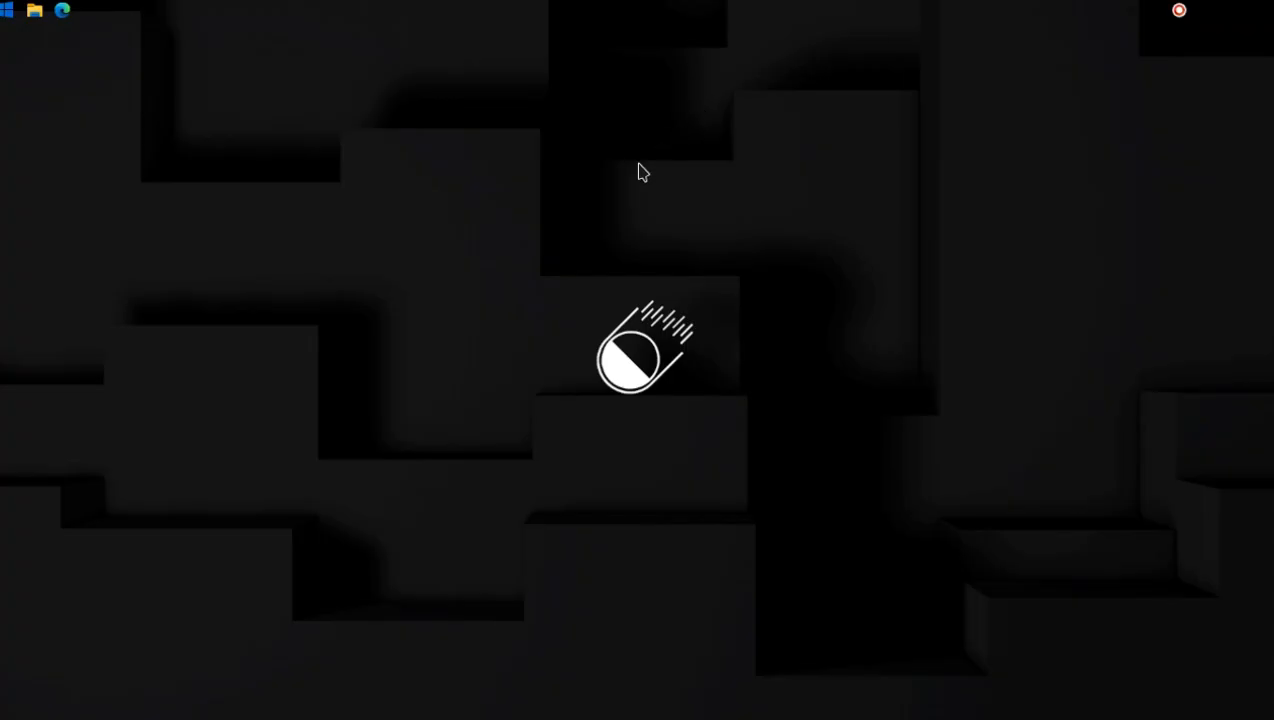
pyautogui.moveTo(666, 198)
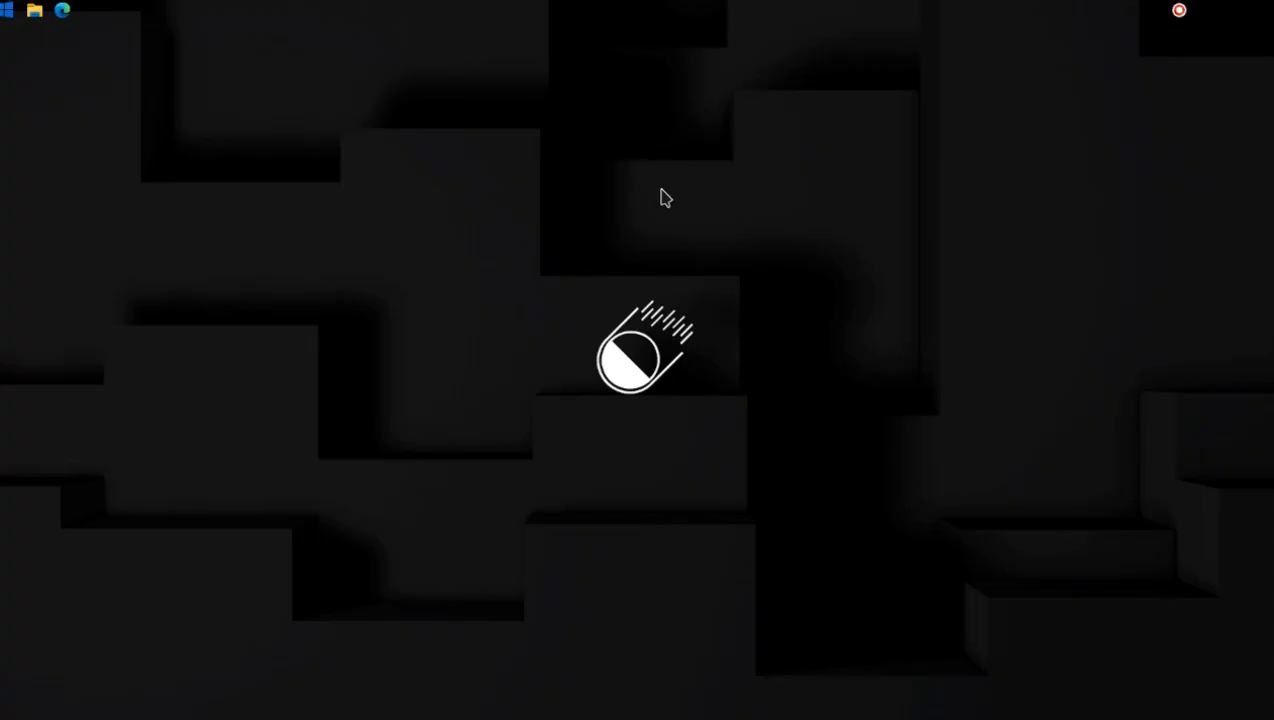
pyautogui.moveTo(592, 98)
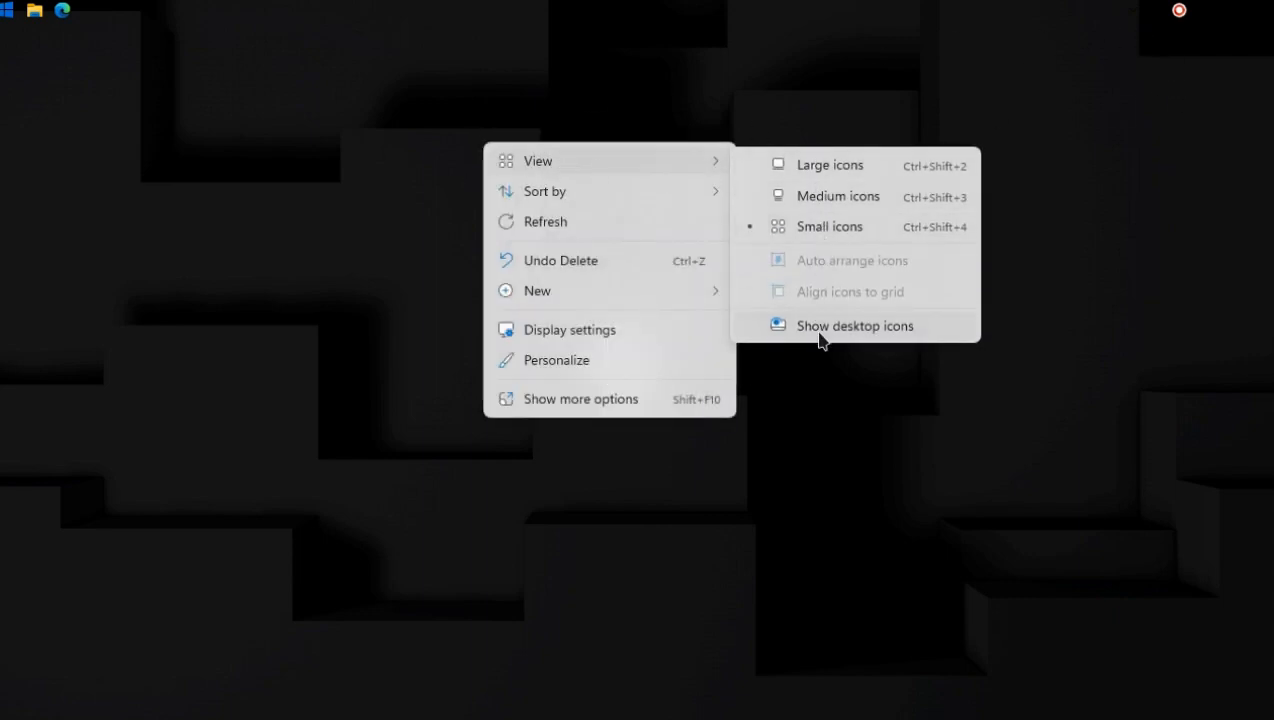
# Enable Show desktop icons so Recycle Bin and Missing Comet Files appear.
pyautogui.click(856, 324)
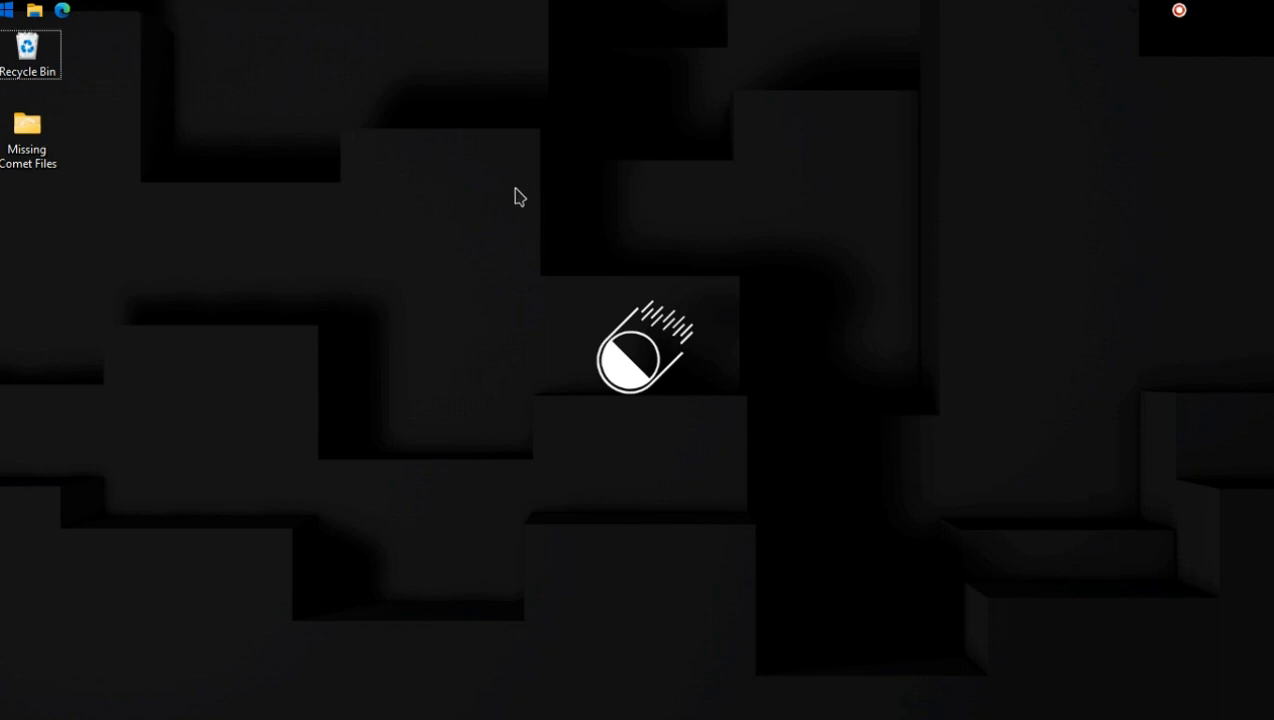
pyautogui.moveTo(304, 136)
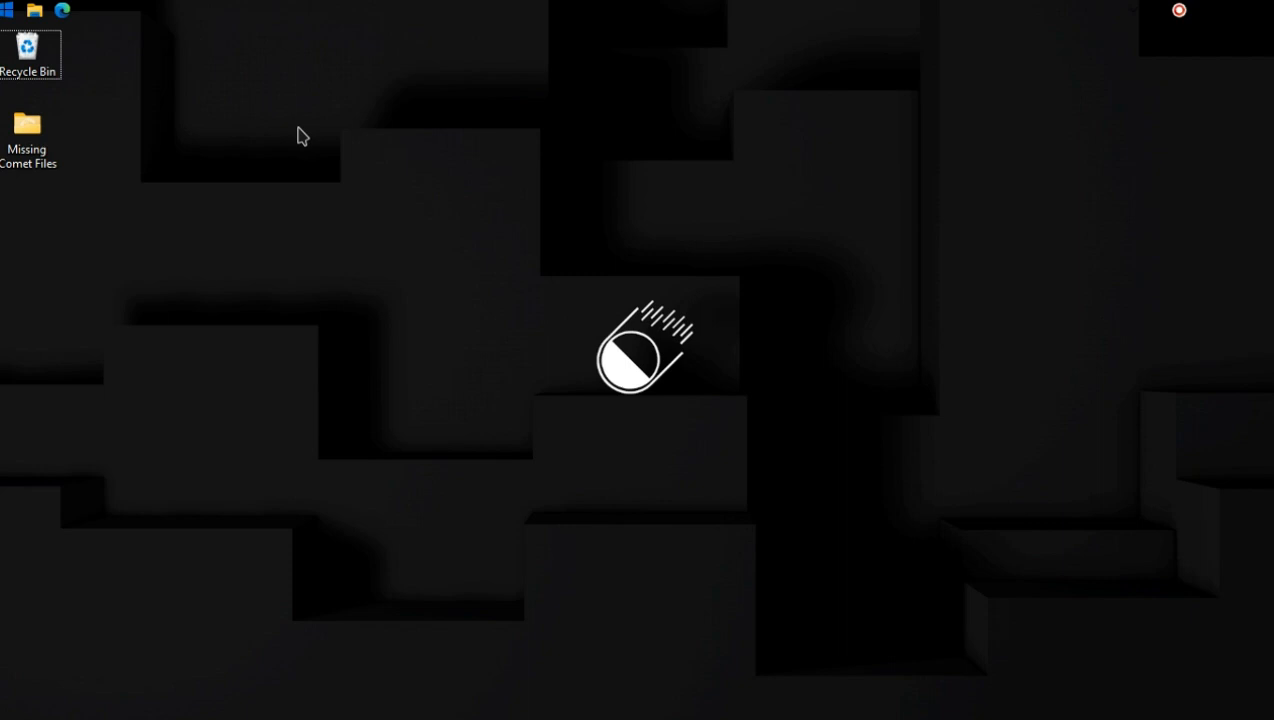
pyautogui.moveTo(692, 136)
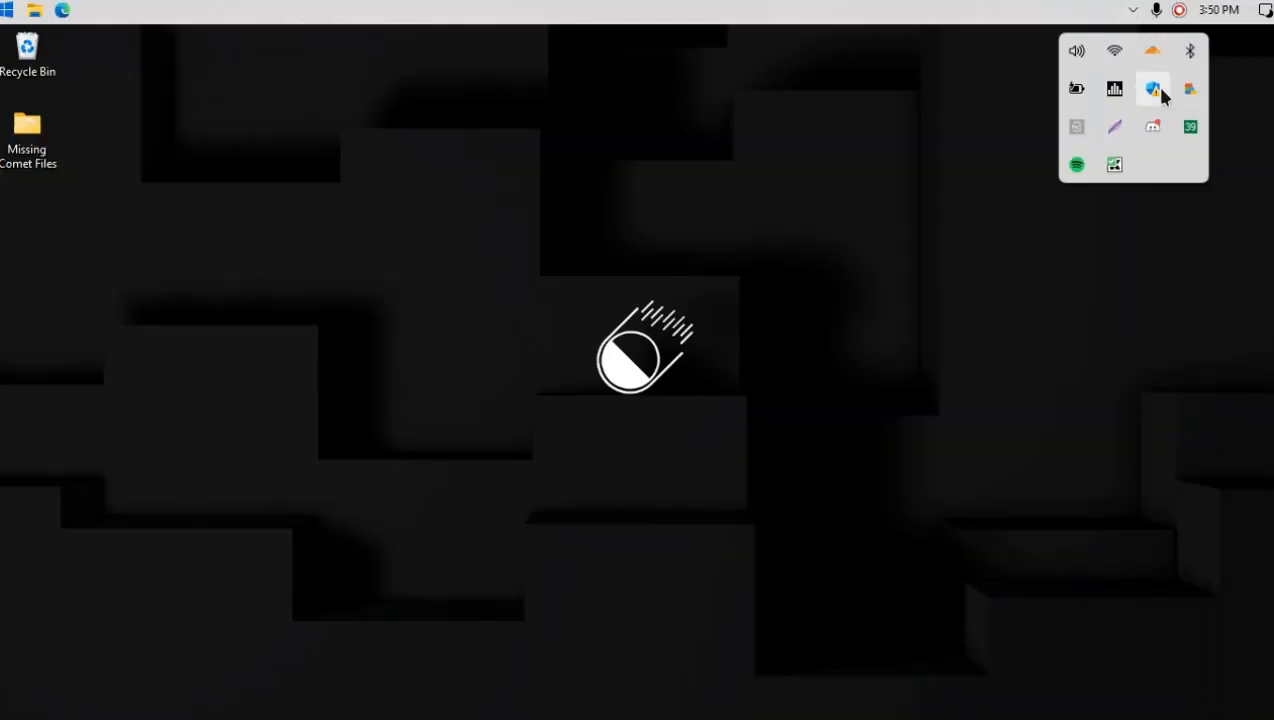
pyautogui.click(1152, 88)
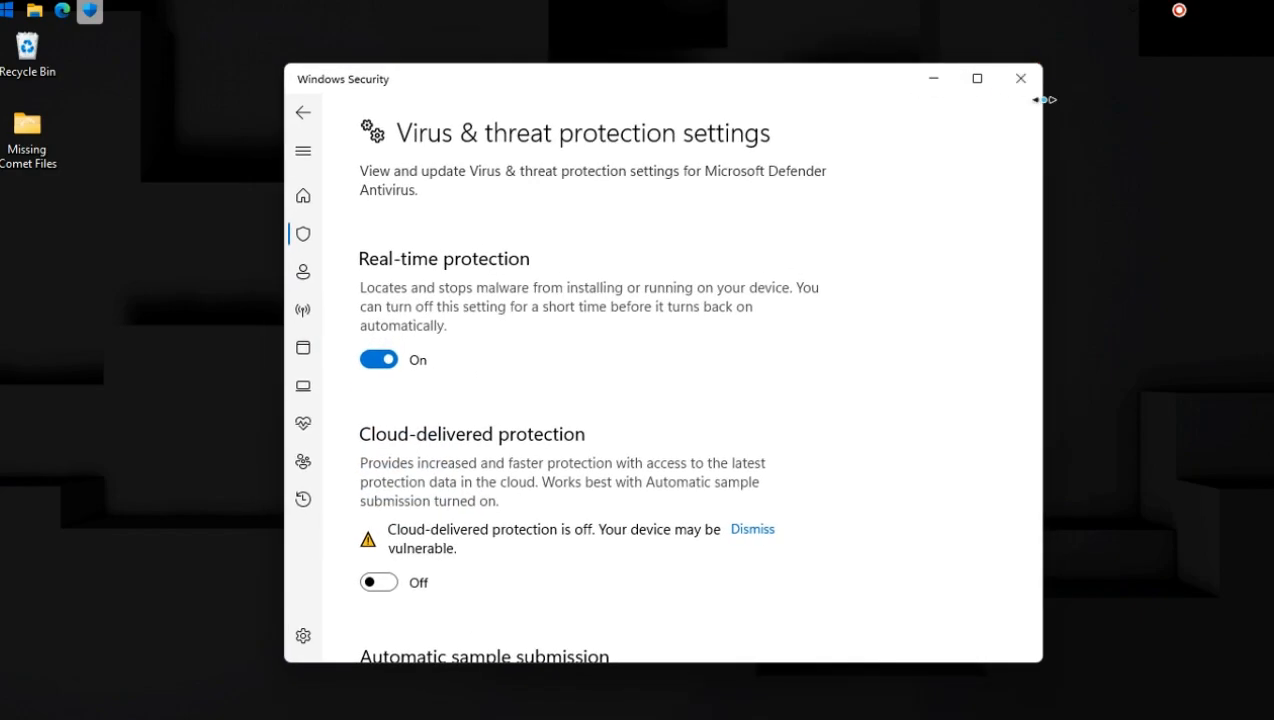
pyautogui.scroll(-3)
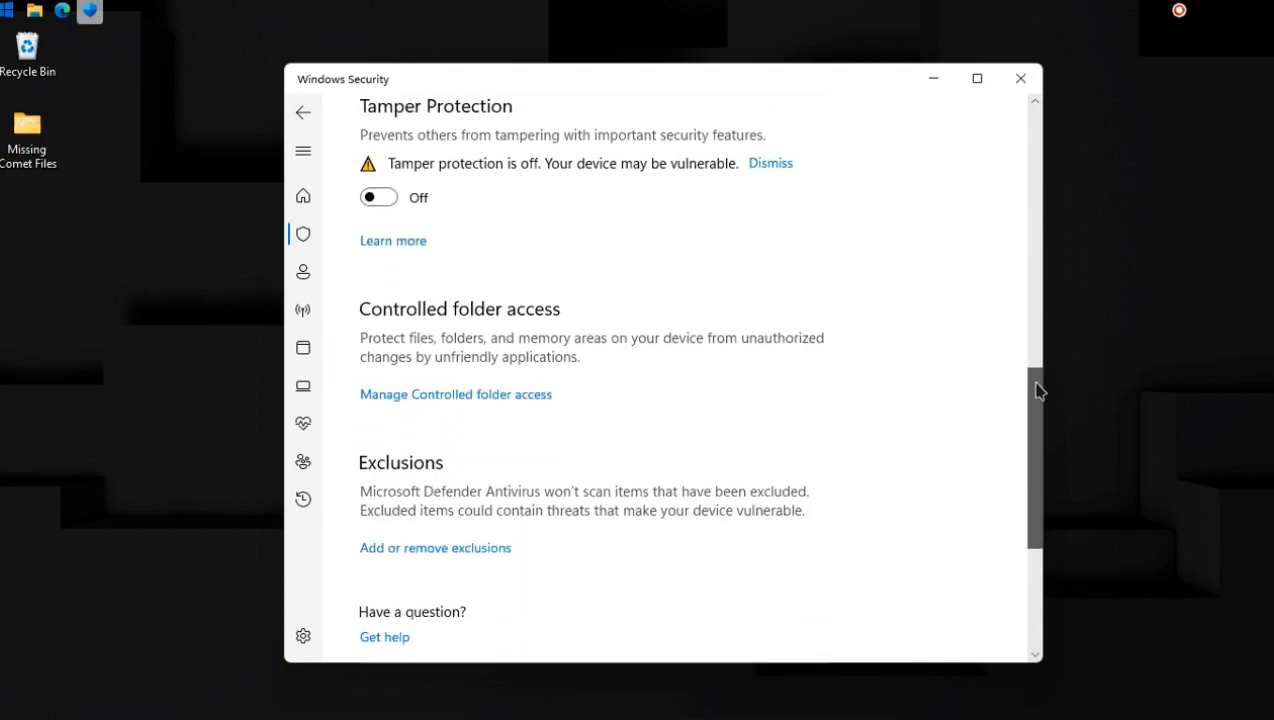
pyautogui.click(436, 548)
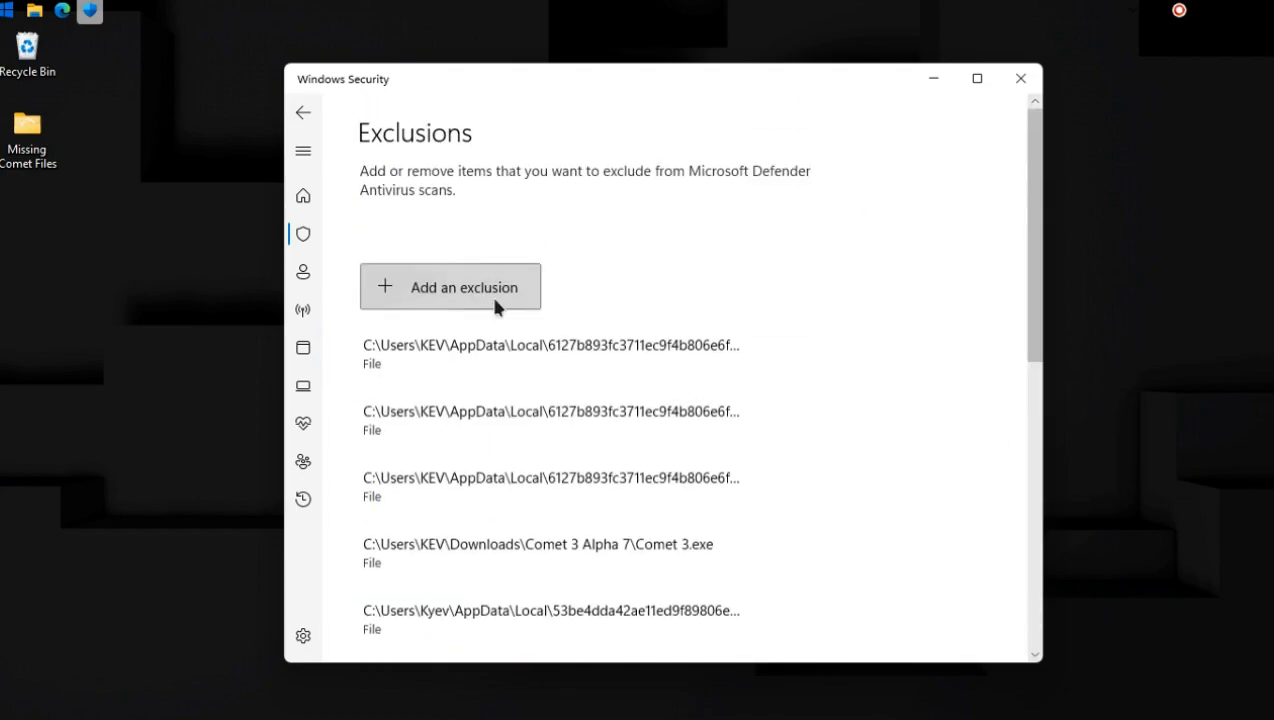
pyautogui.scroll(-3)
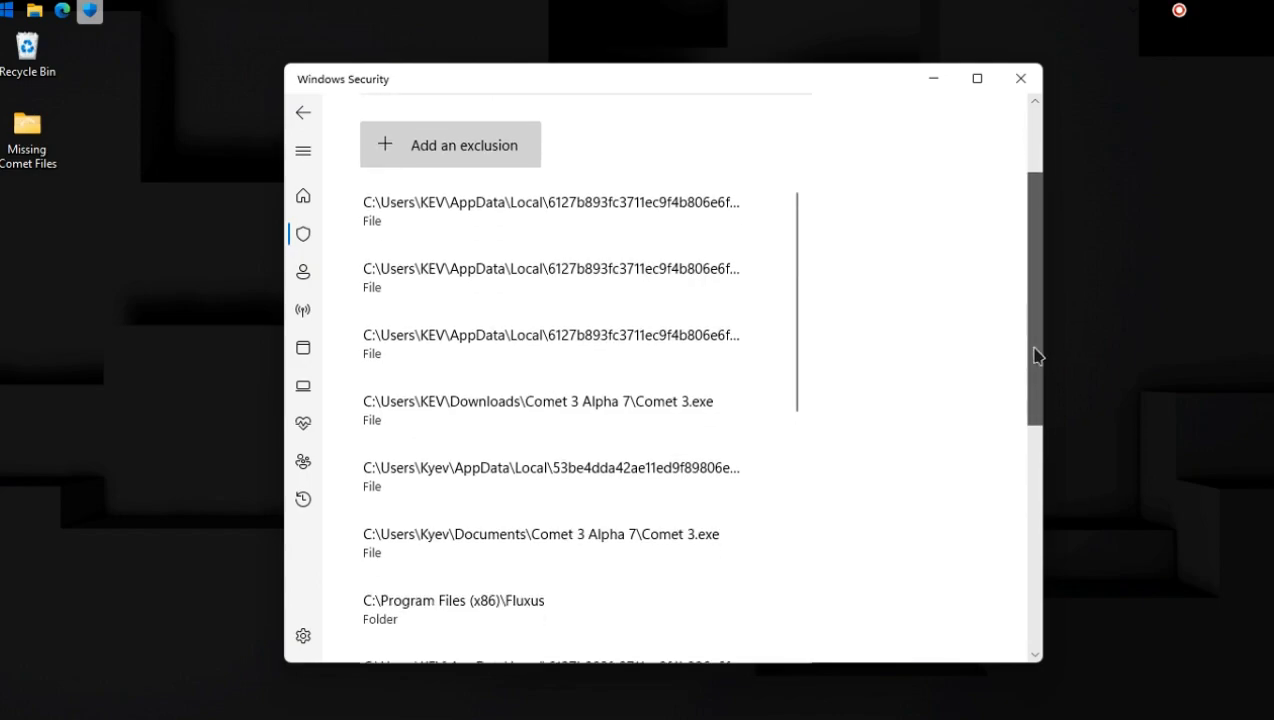
pyautogui.scroll(-3)
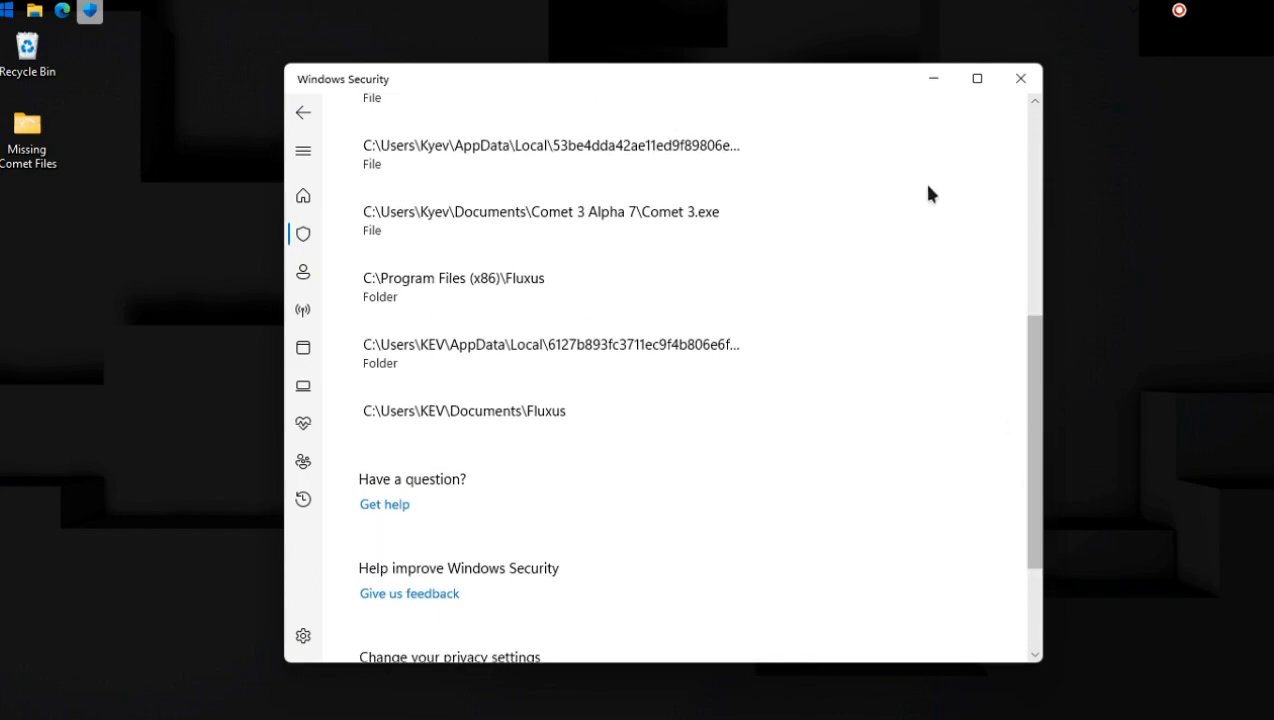
pyautogui.click(1020, 78)
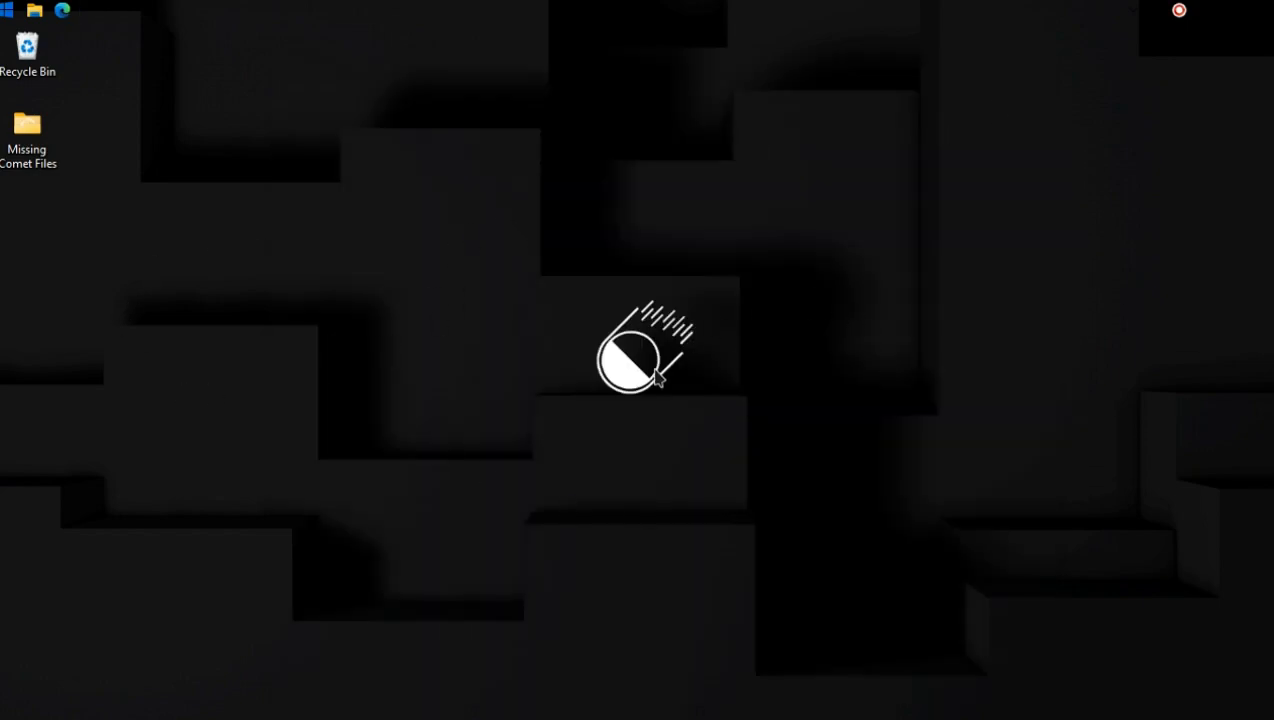
pyautogui.moveTo(618, 312)
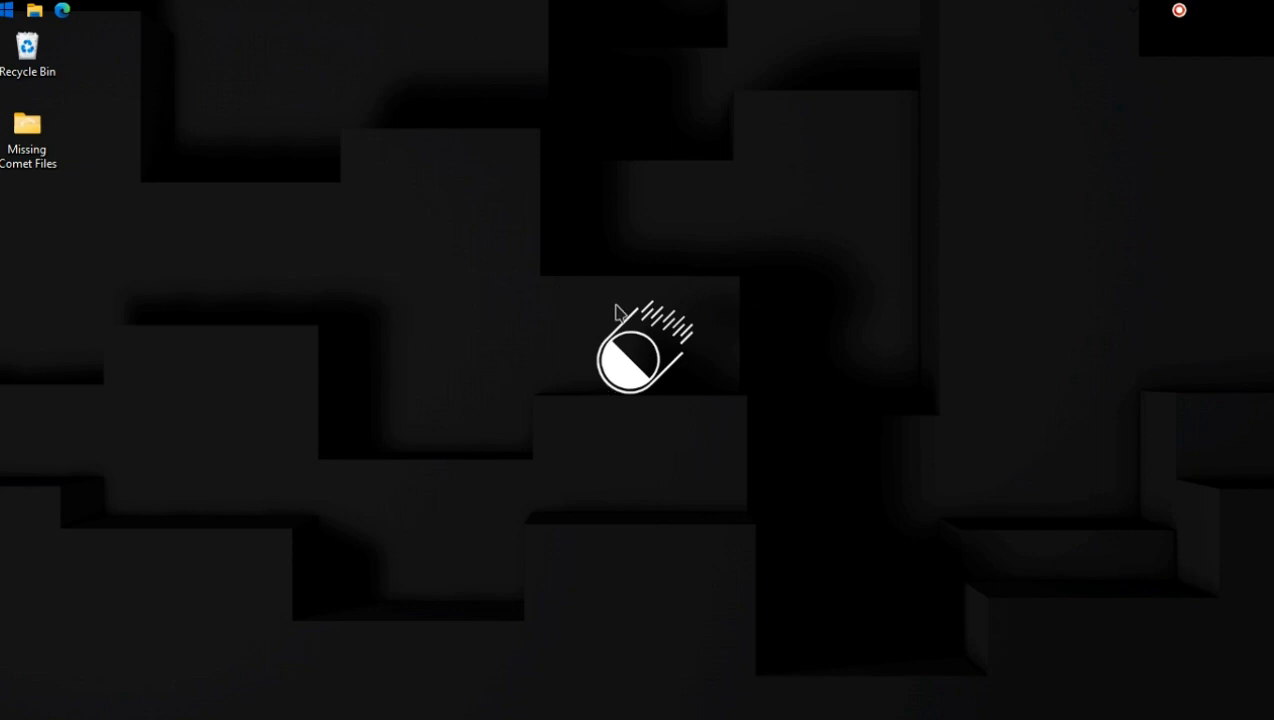
pyautogui.moveTo(502, 328)
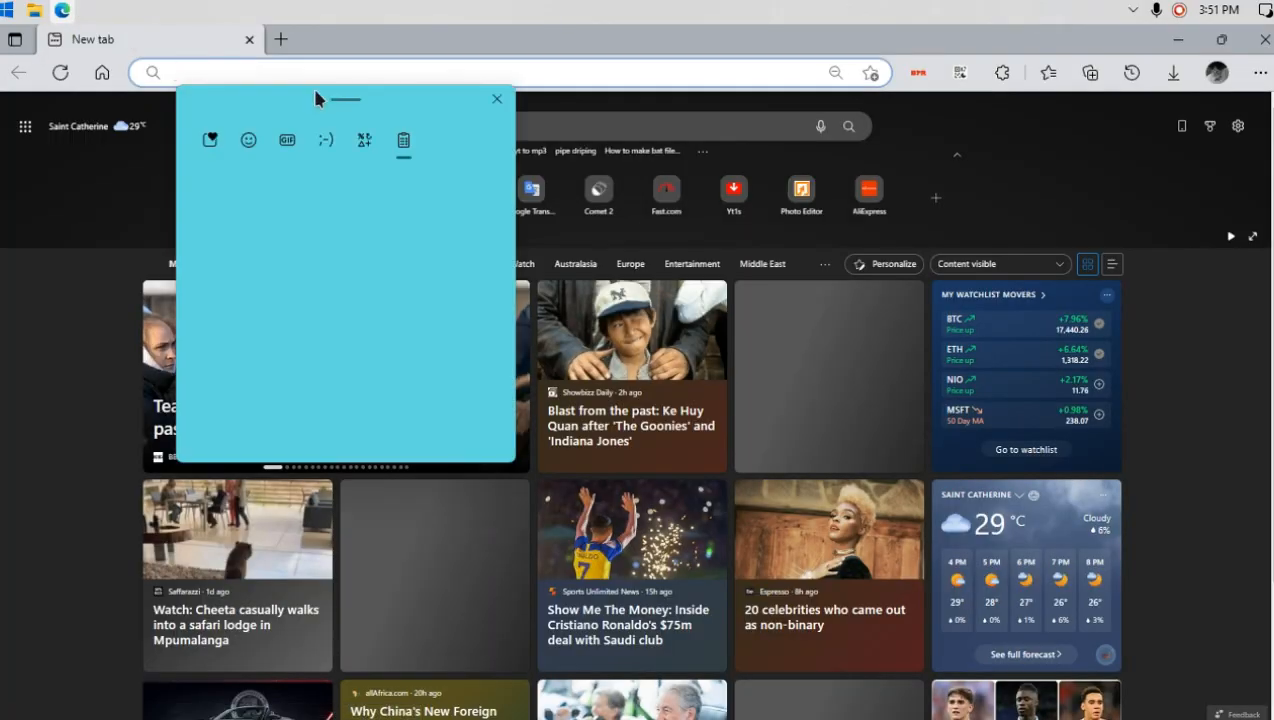
# Go to the Comet-Missing-Files GitHub repo, read the Instructions.md diff, and select oydECfGUSZ.dll.
pyautogui.write('https://github.com/ComeFixes/Comet-Missing-Files')
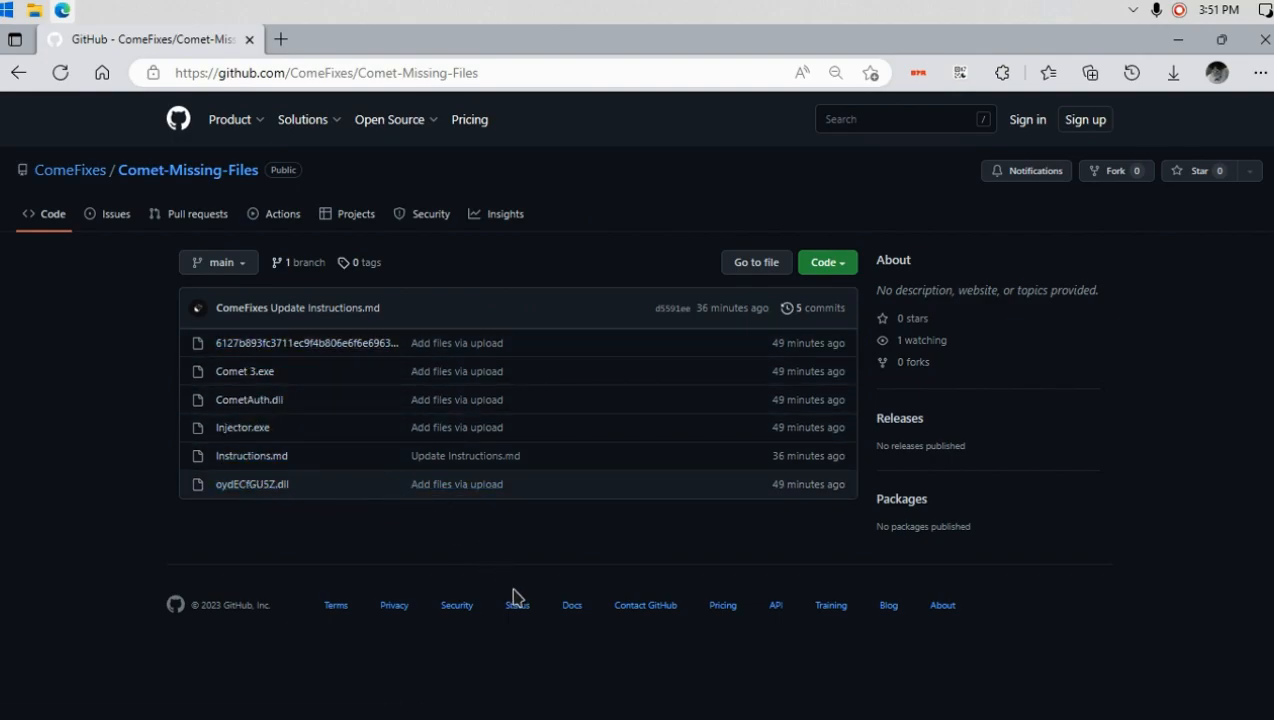
pyautogui.moveTo(464, 456)
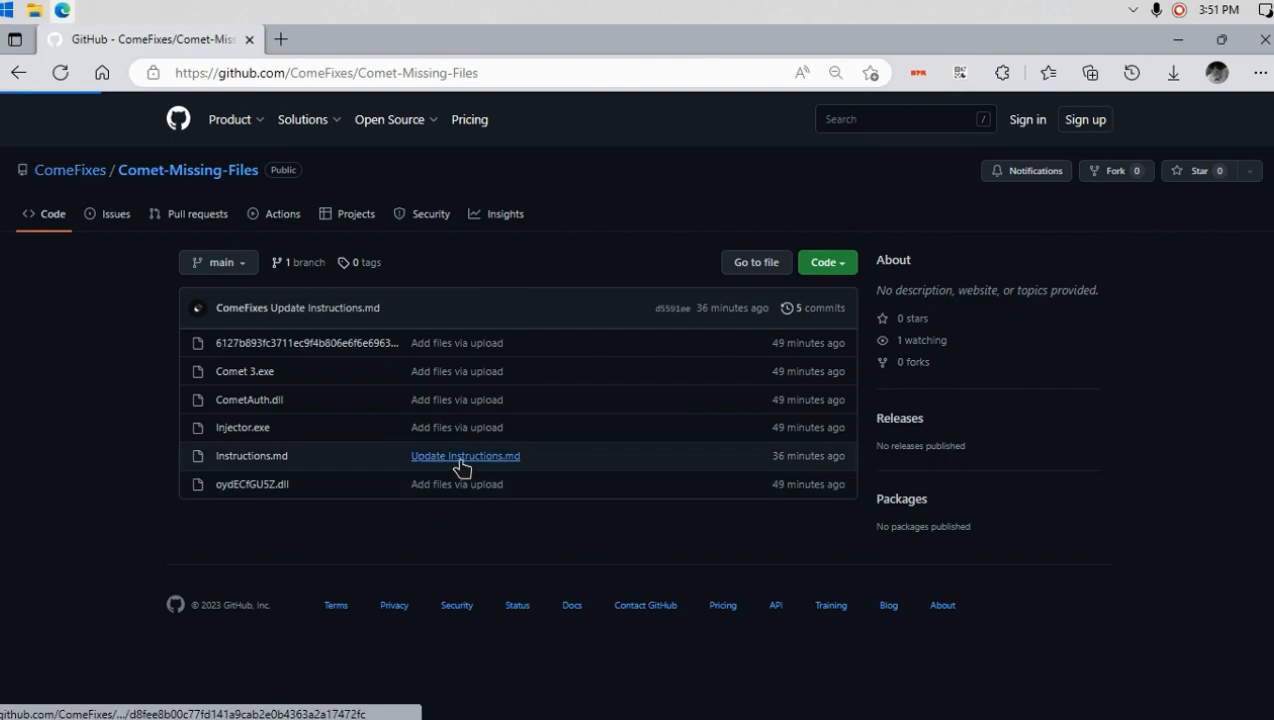
pyautogui.click(464, 456)
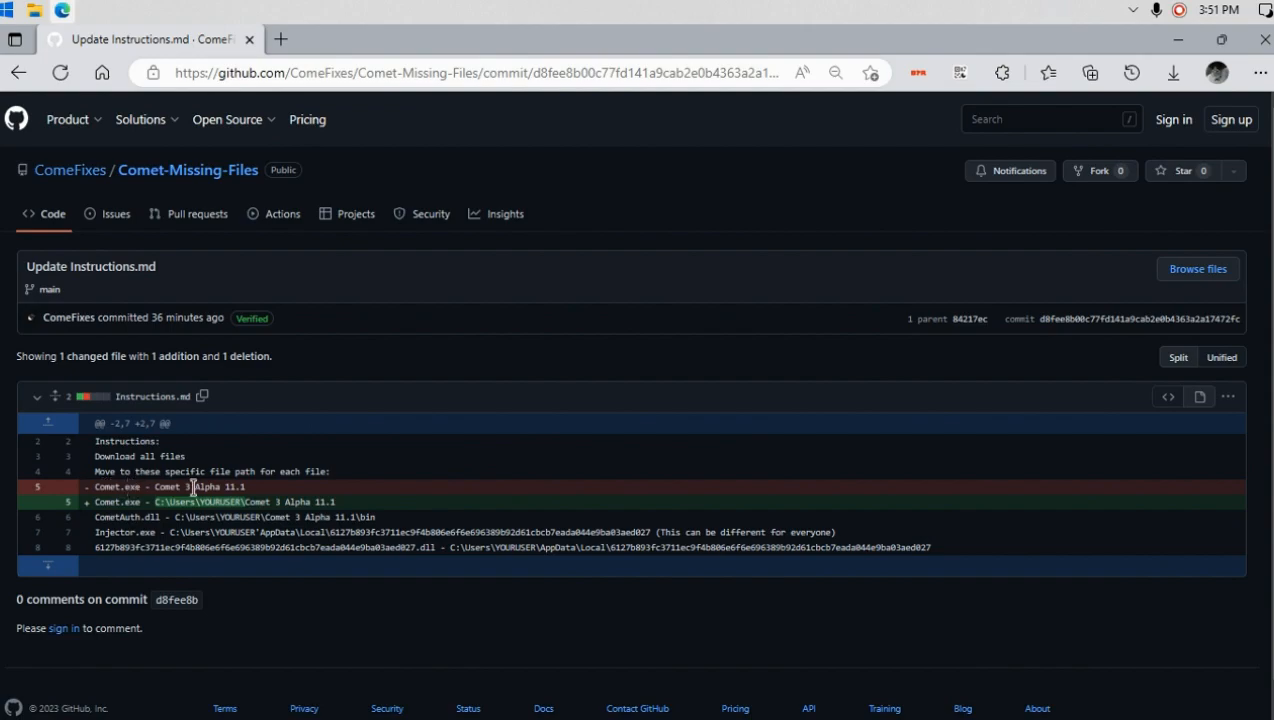
pyautogui.moveTo(156, 488)
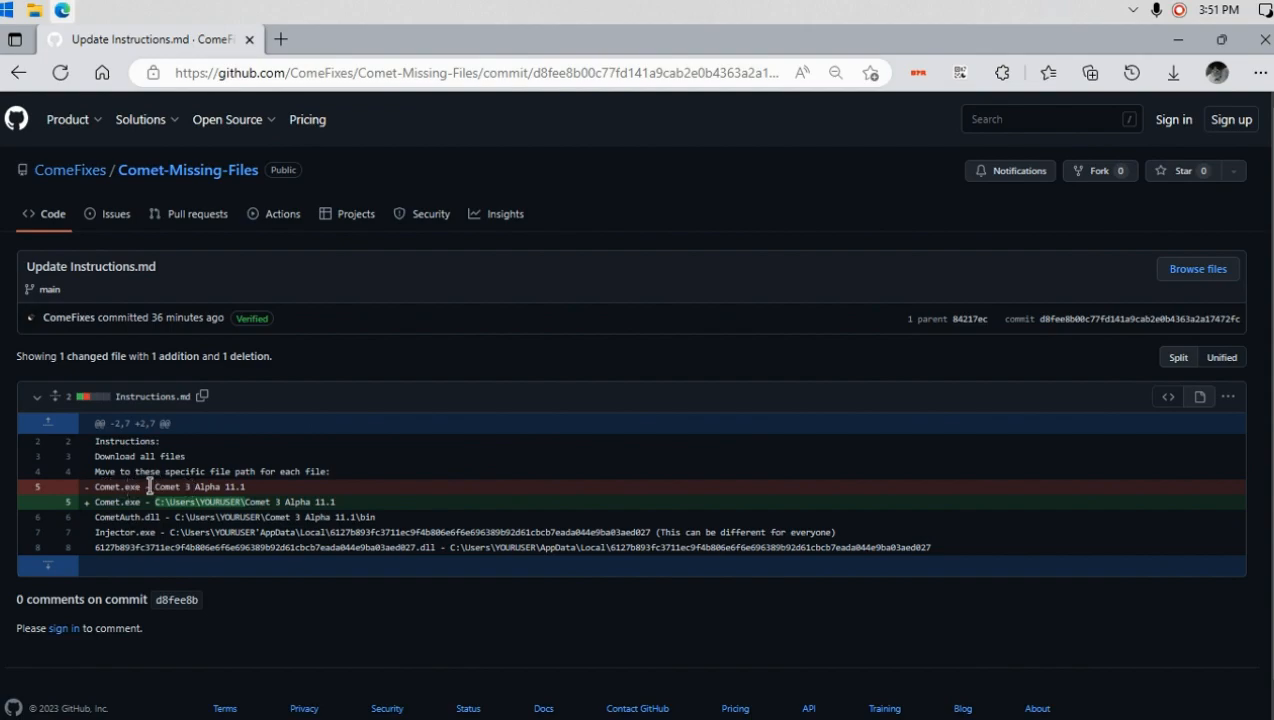
pyautogui.moveTo(340, 564)
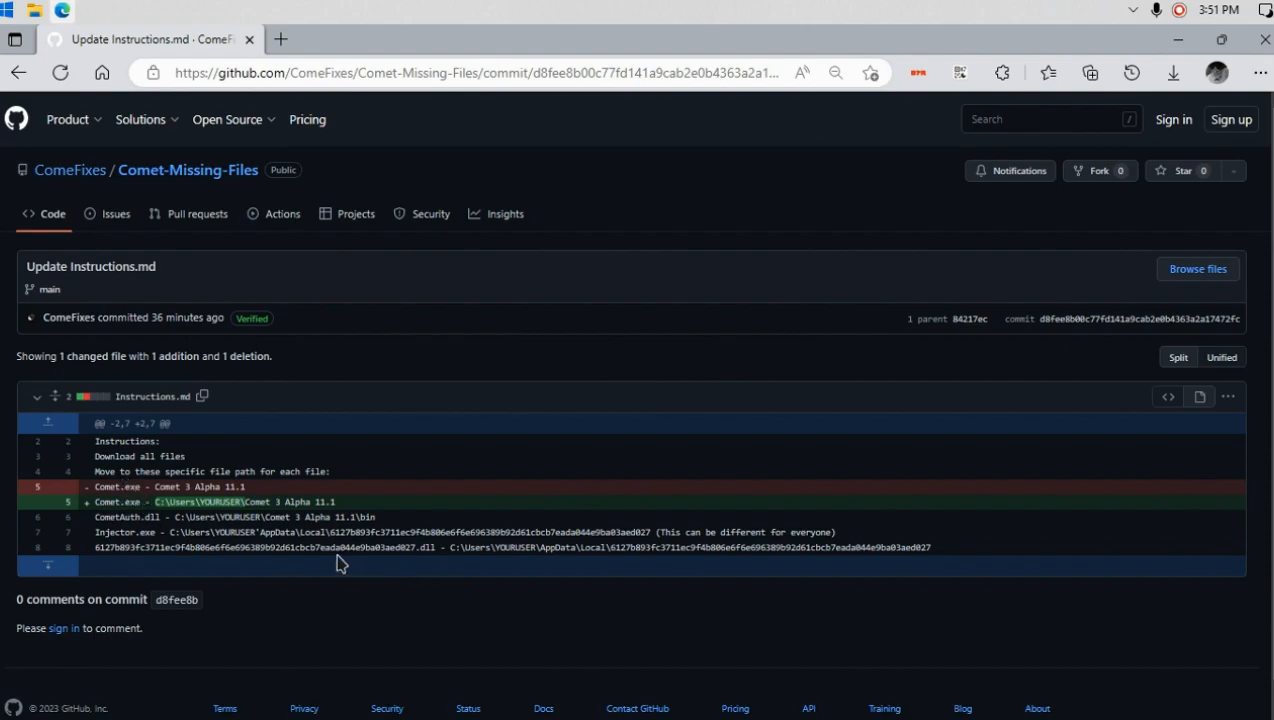
pyautogui.moveTo(276, 492)
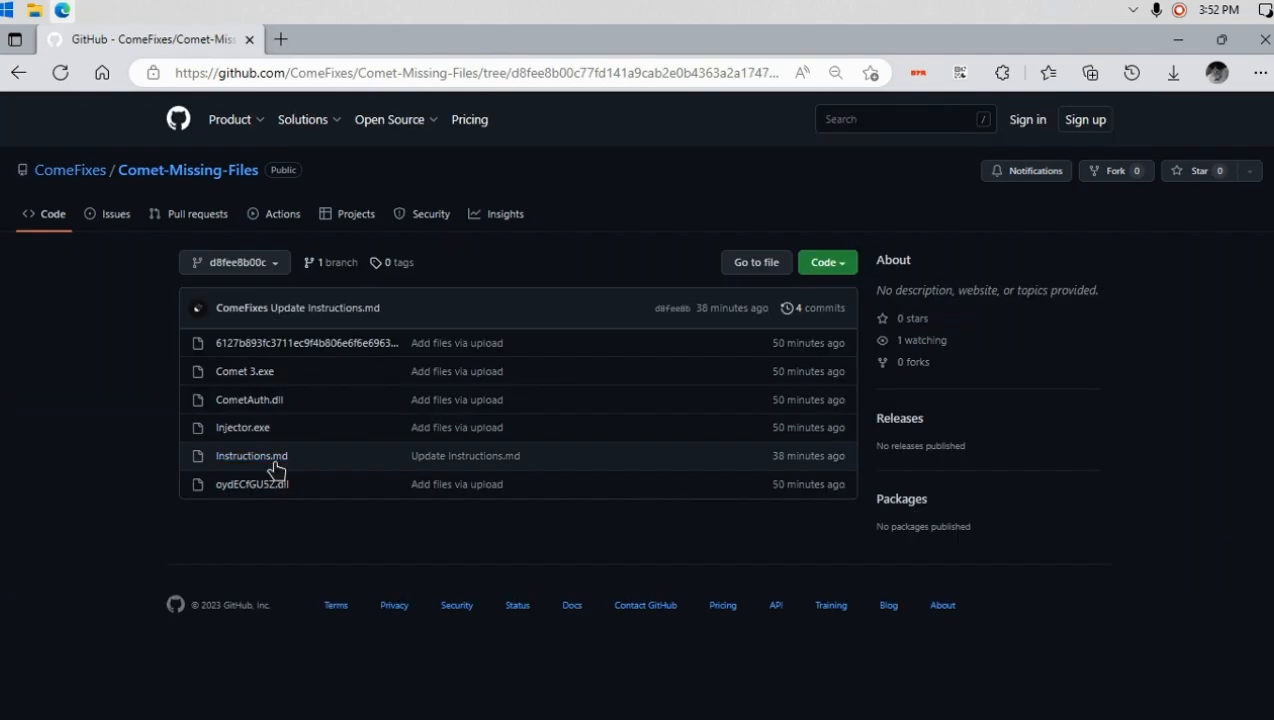
pyautogui.moveTo(232, 490)
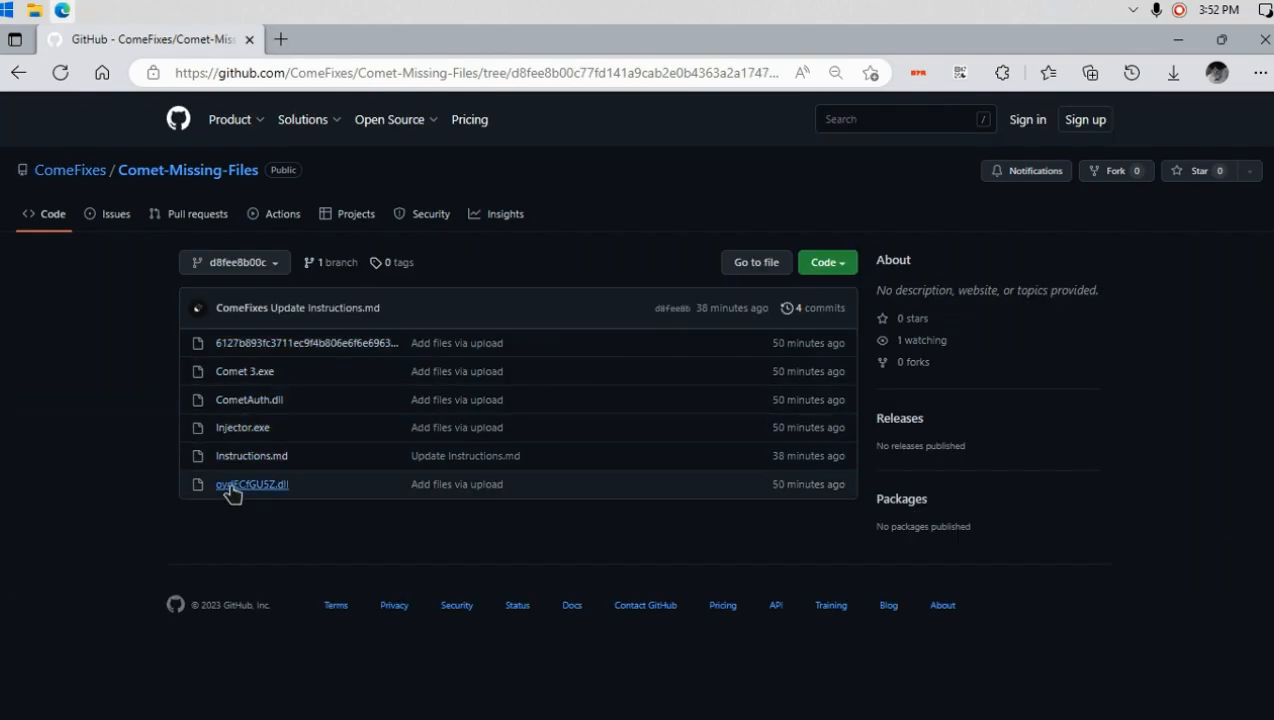
pyautogui.moveTo(308, 504)
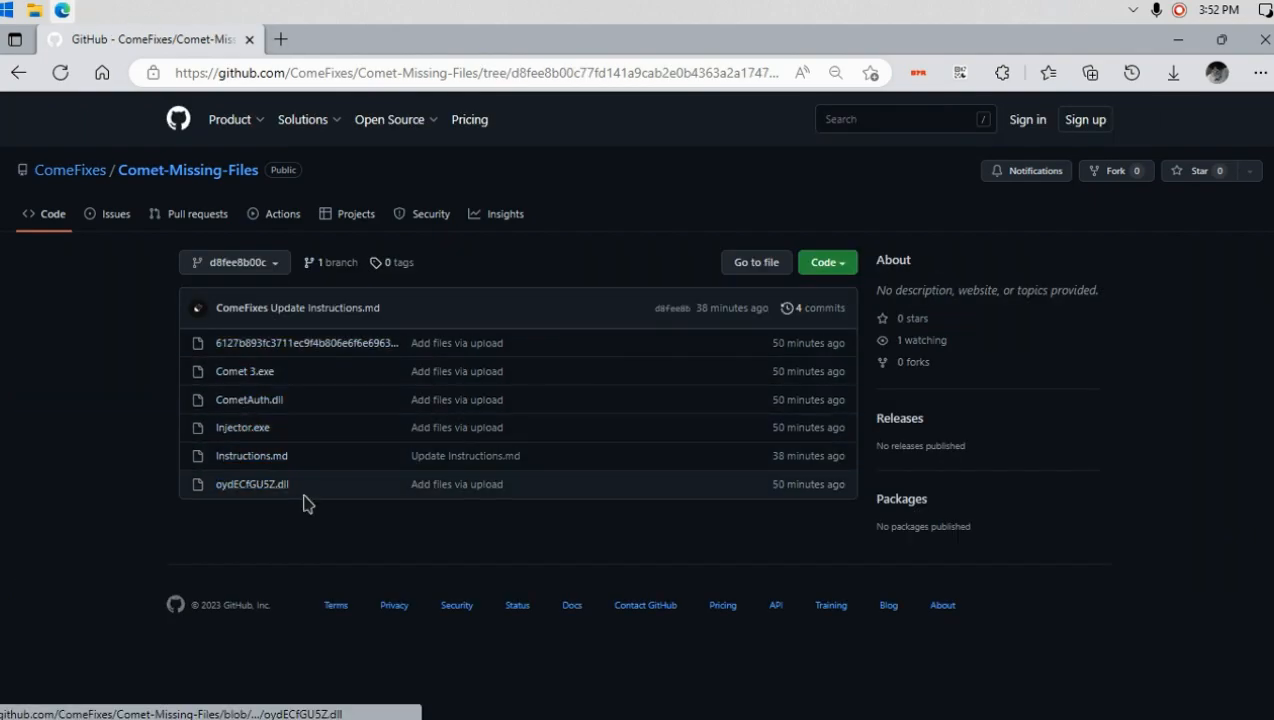
pyautogui.click(242, 428)
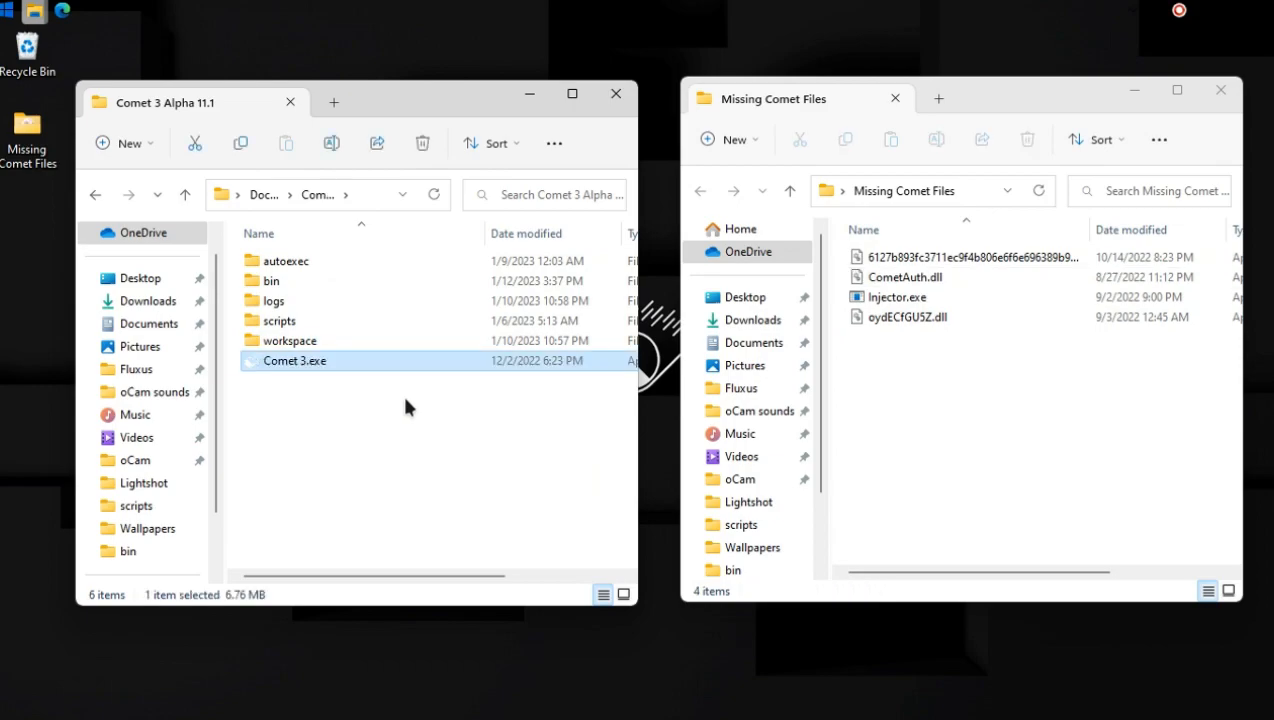
pyautogui.moveTo(390, 280)
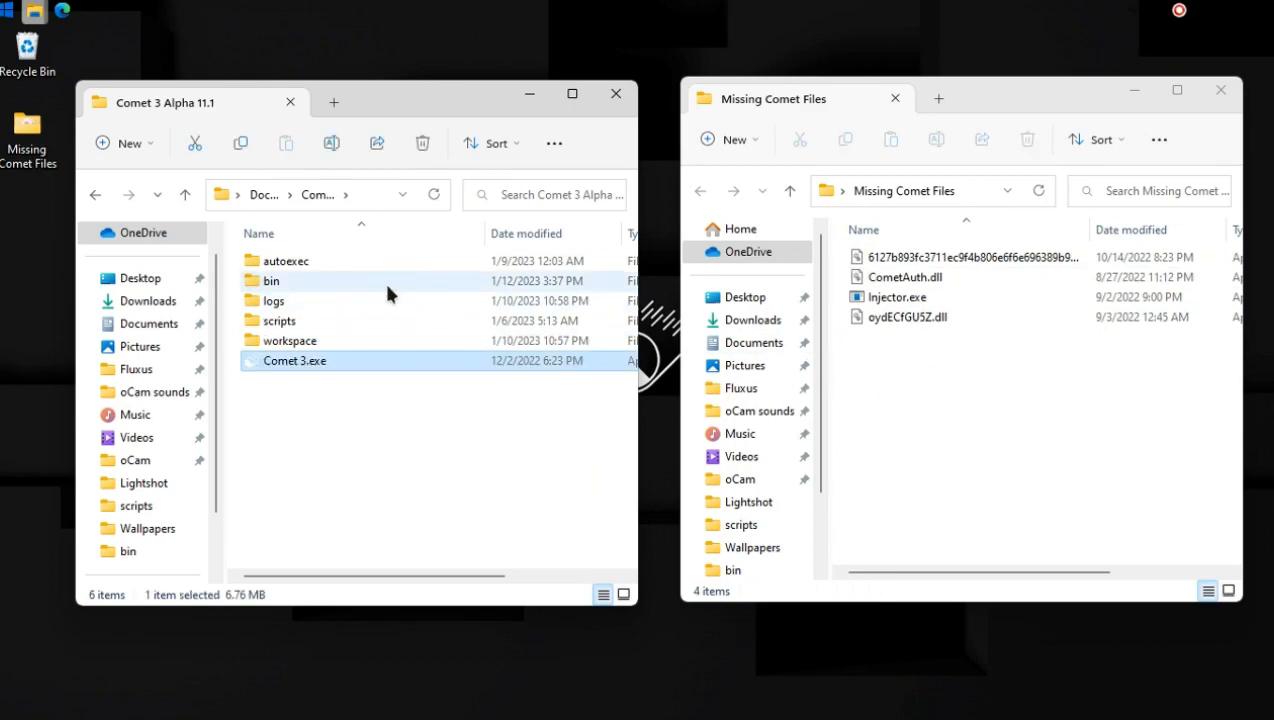
# Move CometAuth.dll into Comet 3's bin folder, return to the main folder, and select Injector.exe.
pyautogui.doubleClick(272, 280)
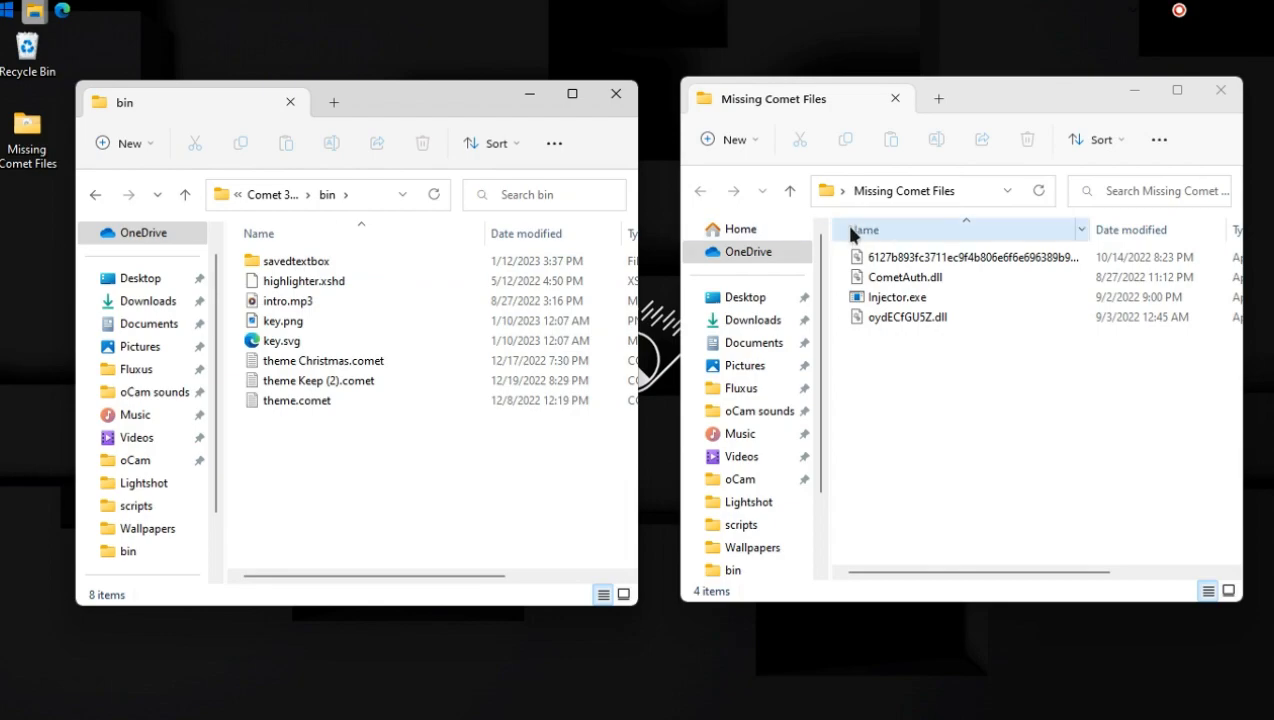
pyautogui.click(904, 276)
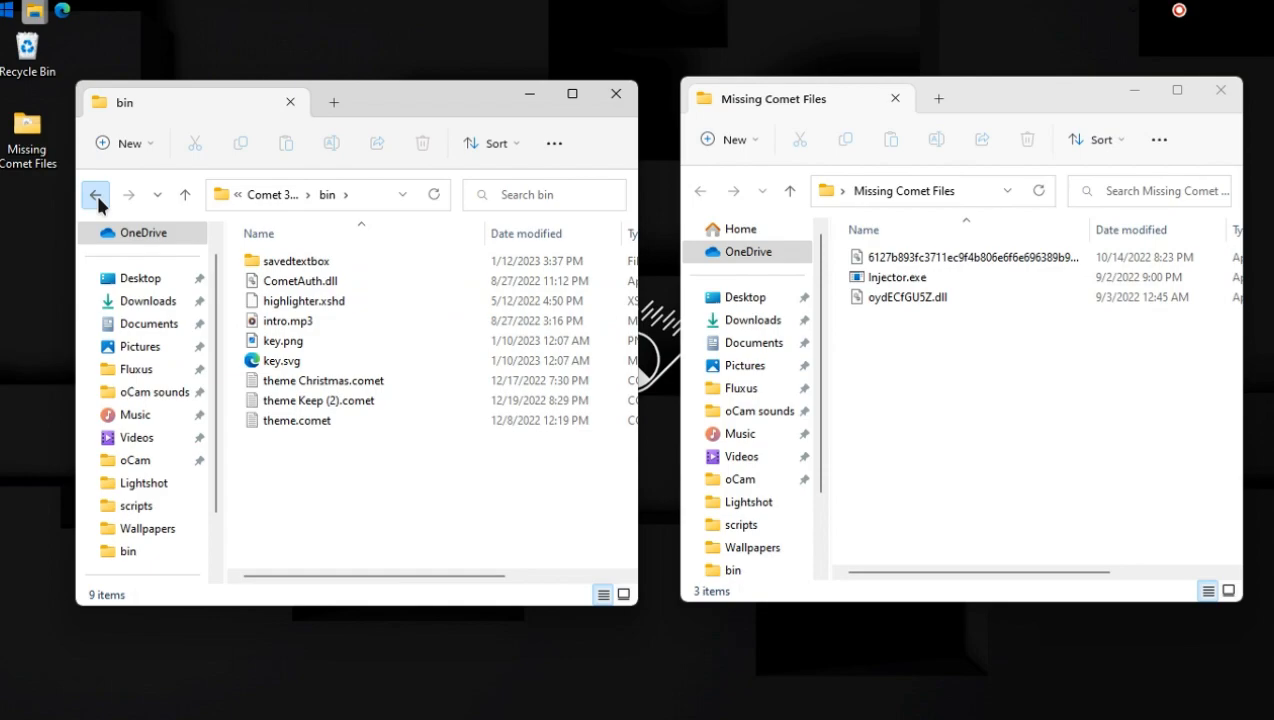
pyautogui.click(96, 194)
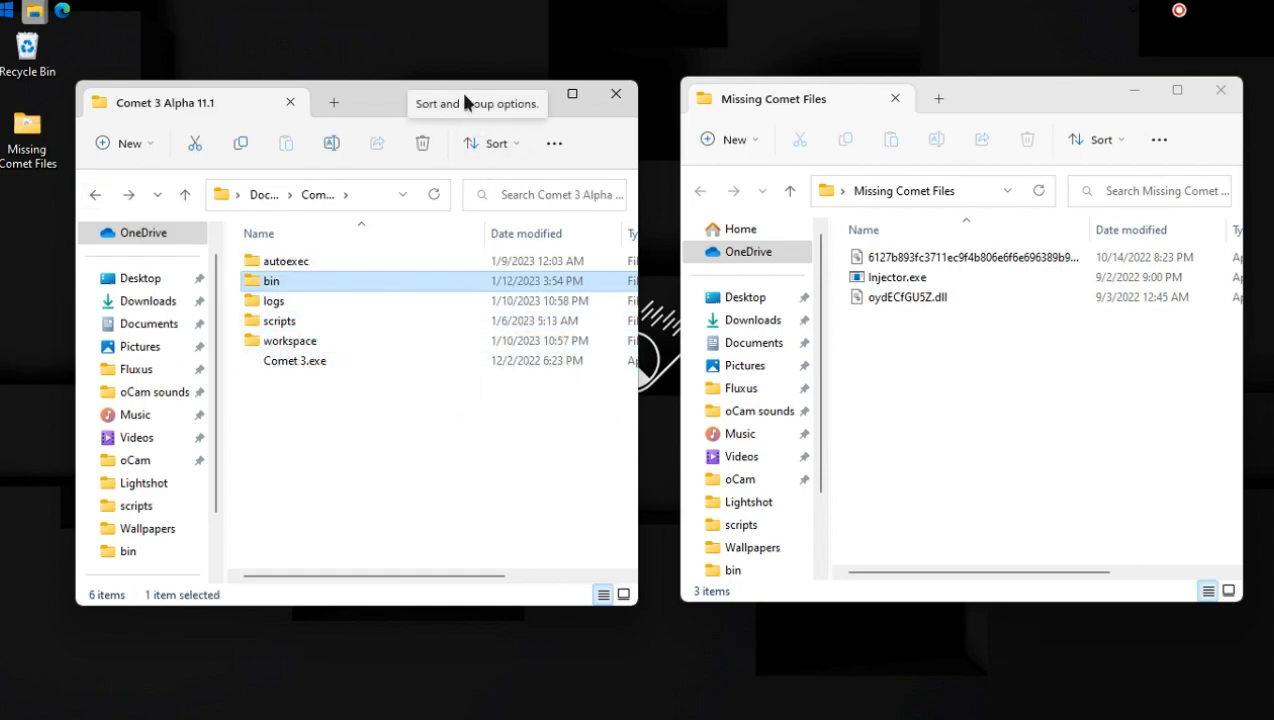
pyautogui.click(896, 276)
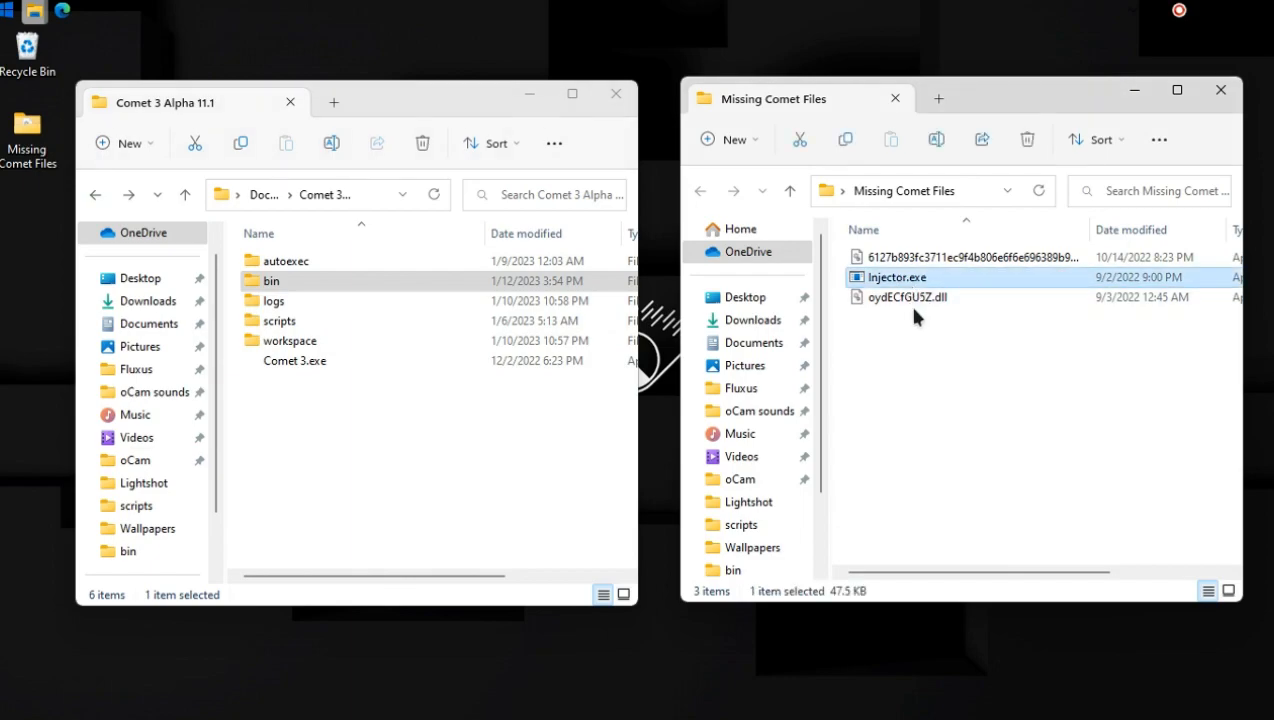
pyautogui.moveTo(910, 276)
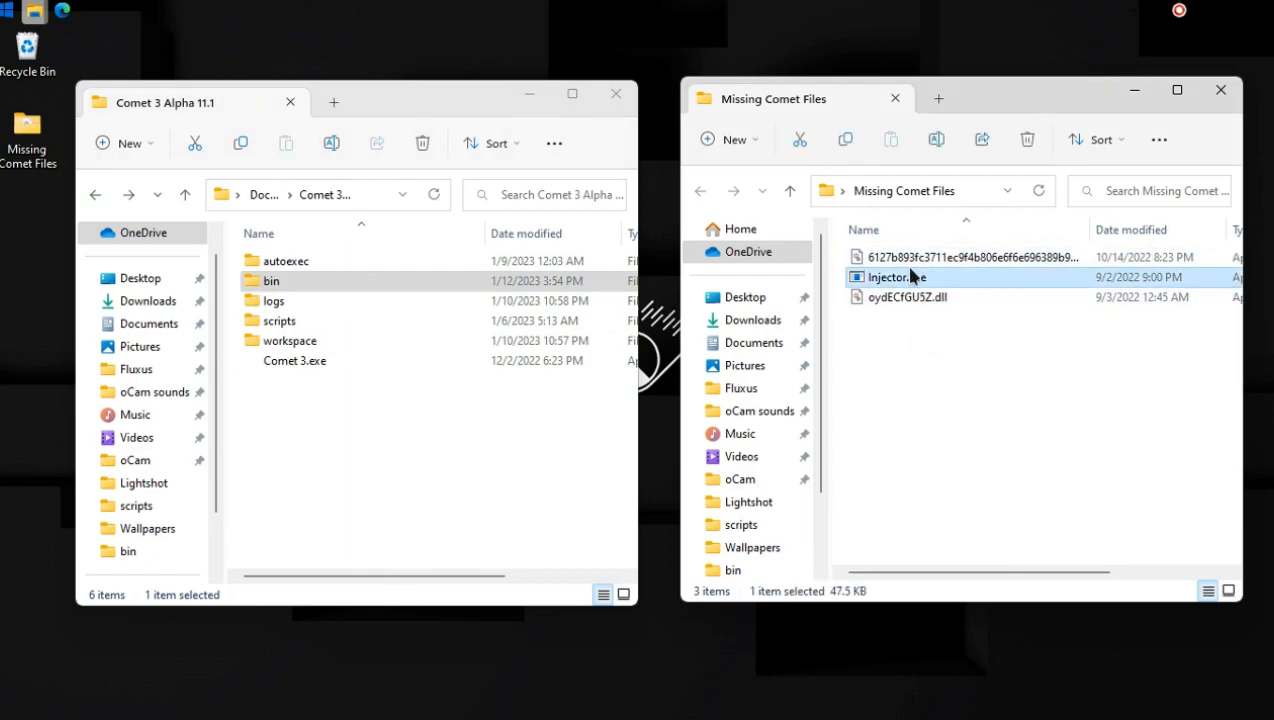
pyautogui.click(404, 194)
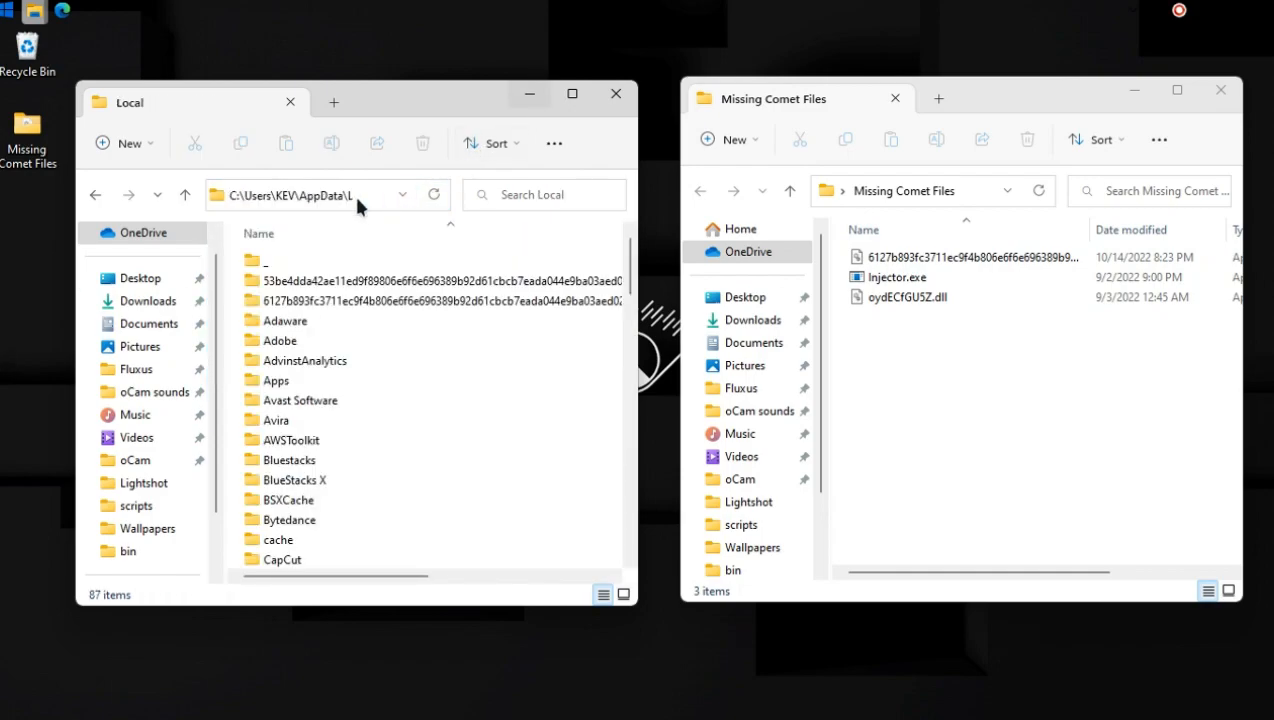
# Navigate to %localappdata% and locate the 6127b… hash-named folder.
pyautogui.write('%localappdata%')
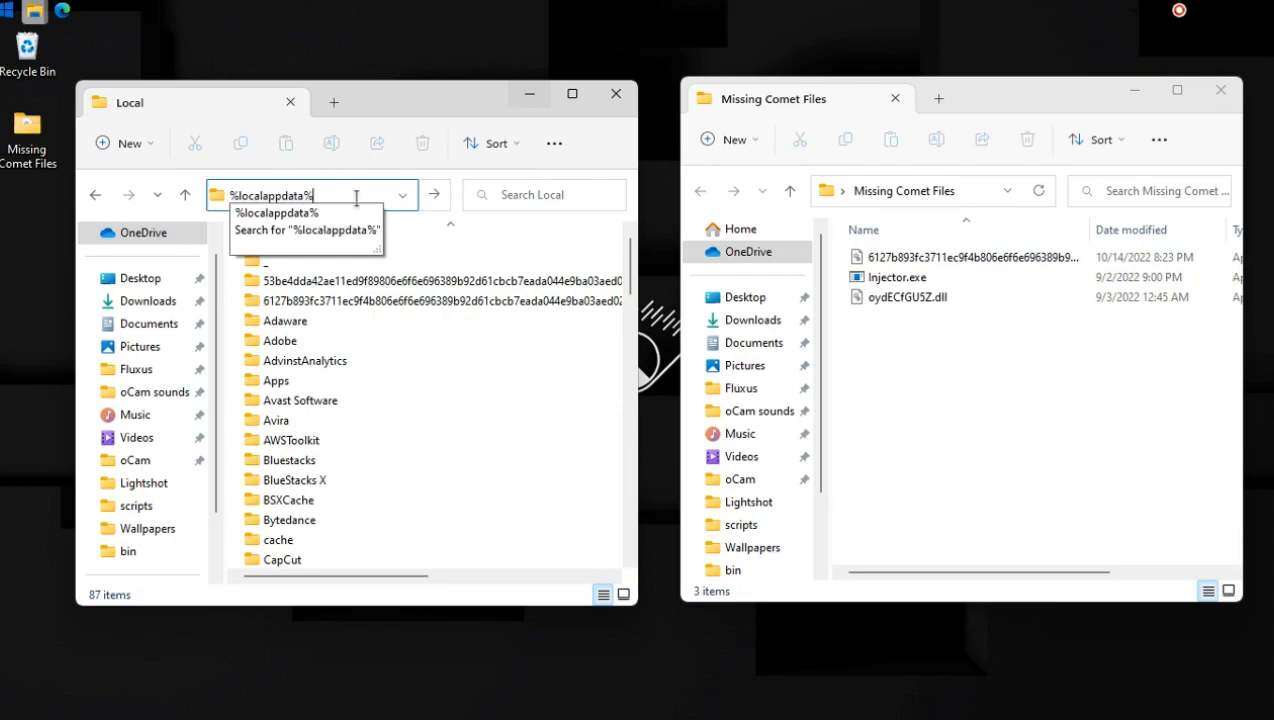
pyautogui.press('Enter')
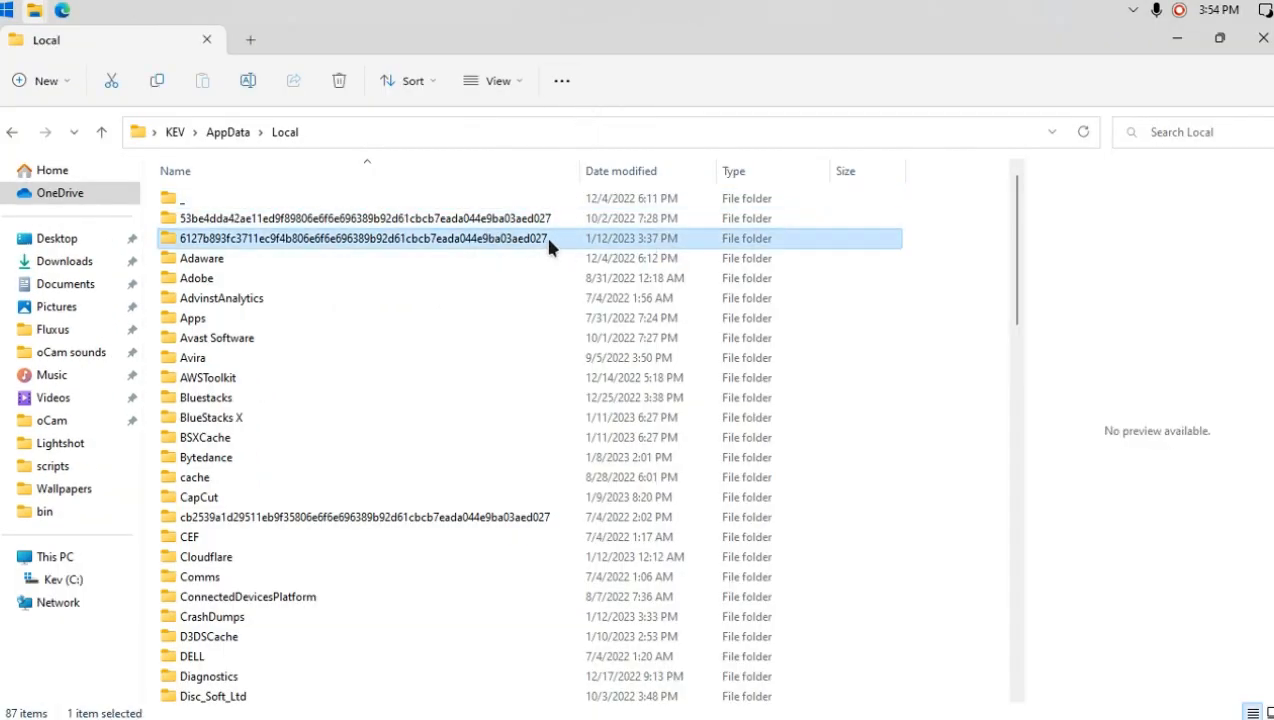
pyautogui.moveTo(590, 248)
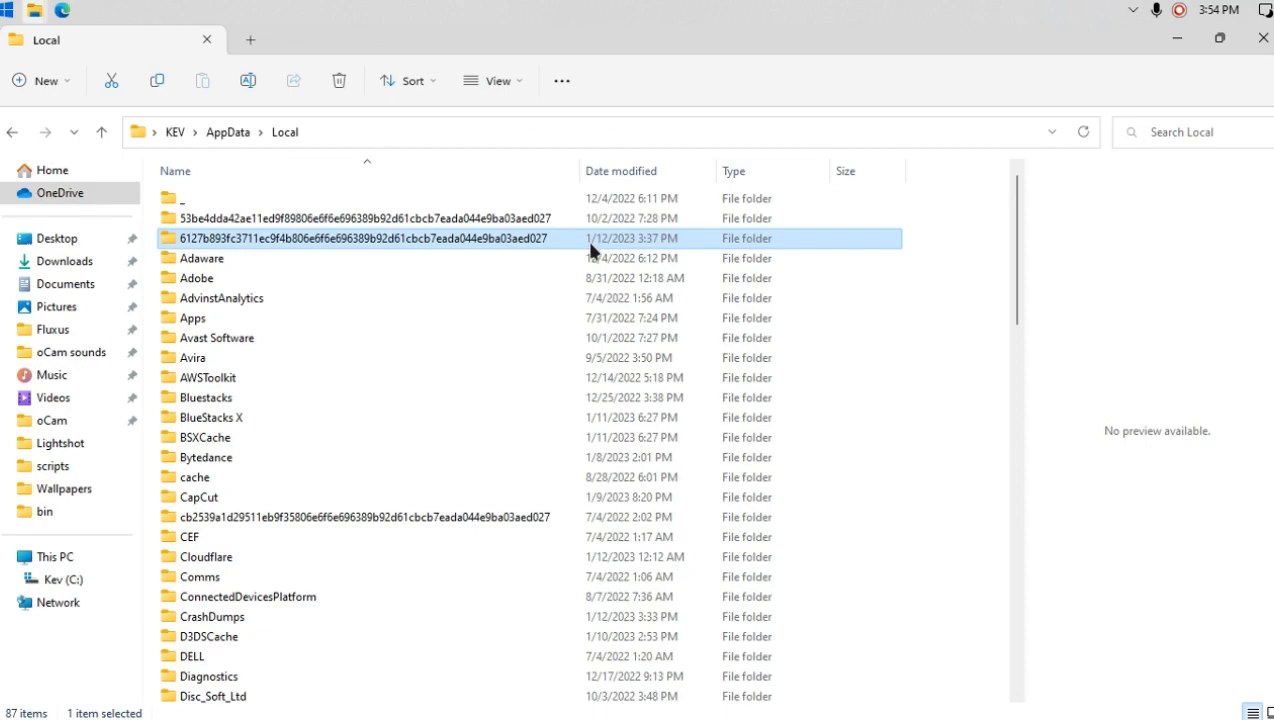
pyautogui.moveTo(630, 252)
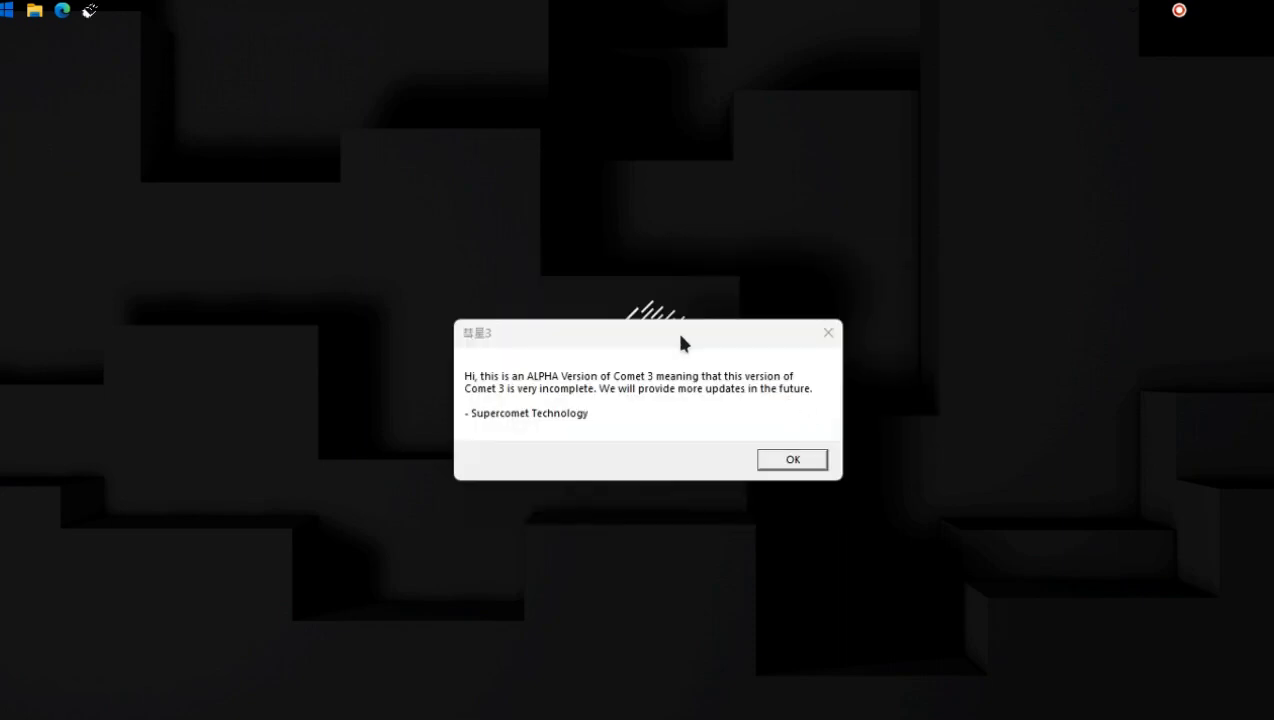
# Dismiss Comet 3's ALPHA version notice after launch.
pyautogui.click(792, 458)
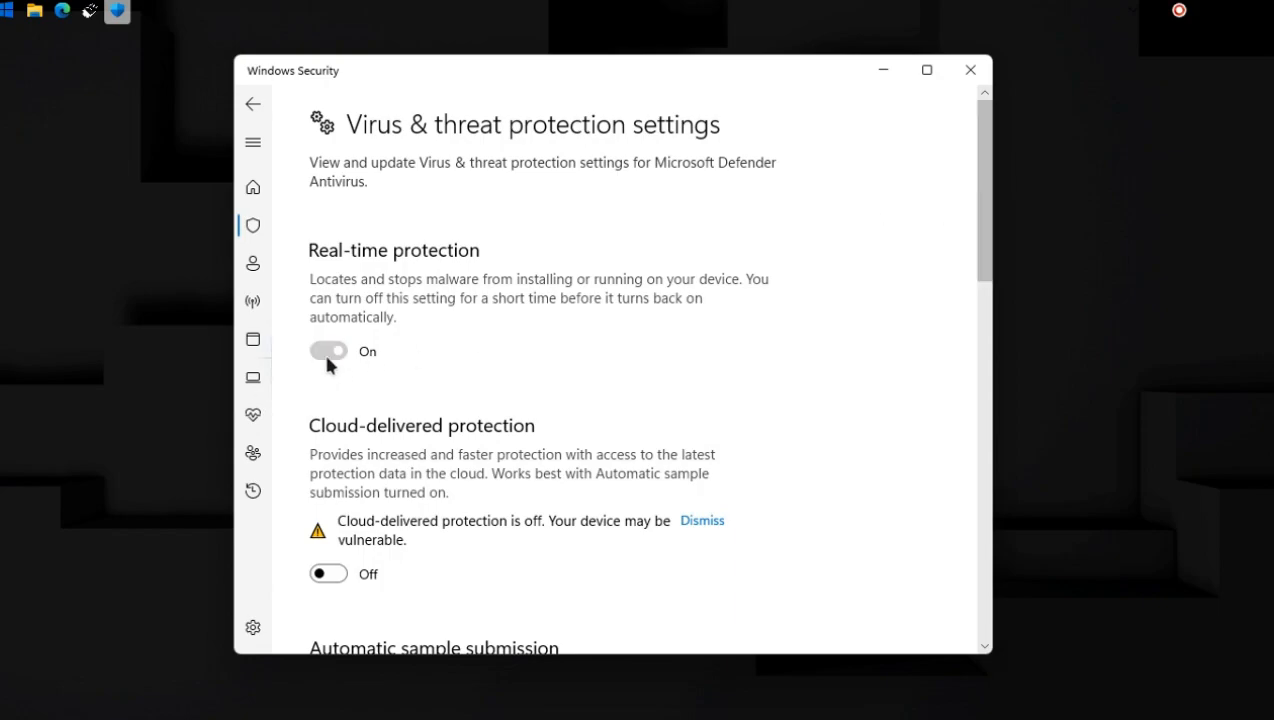
# Toggle Real-time protection, check the Exclusions list for the Comet files, and go back.
pyautogui.click(328, 352)
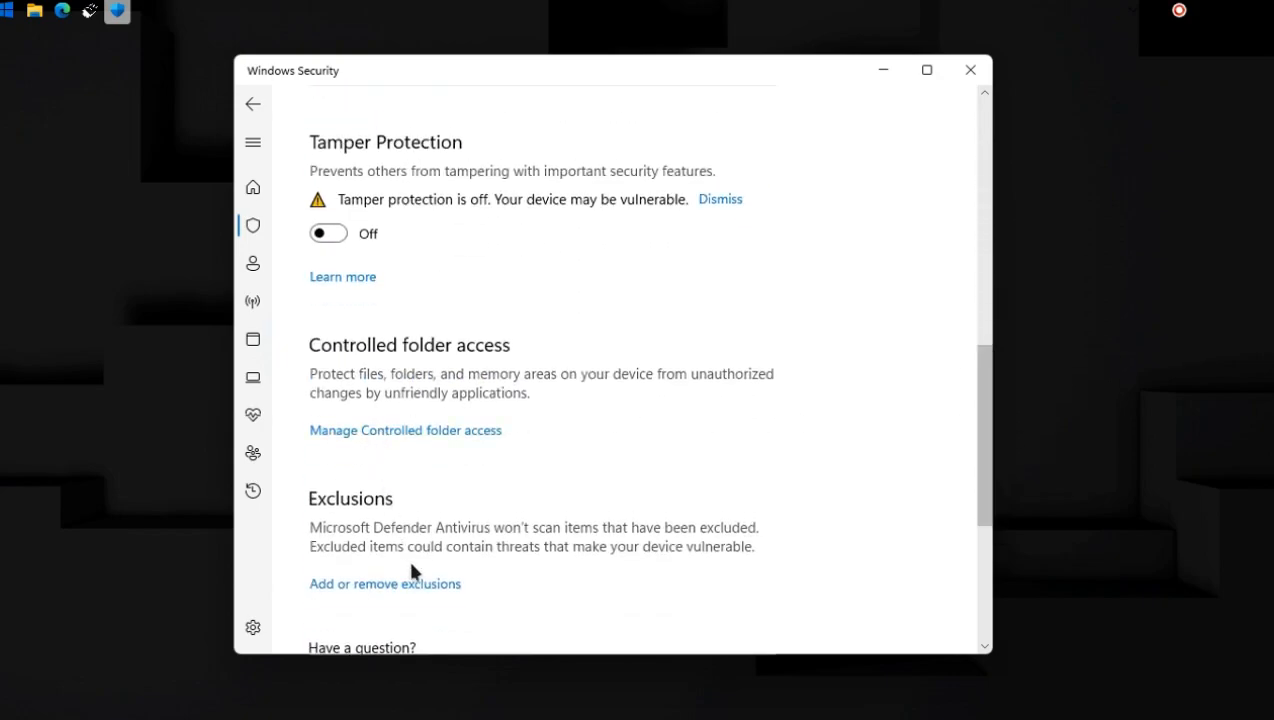
pyautogui.scroll(-3)
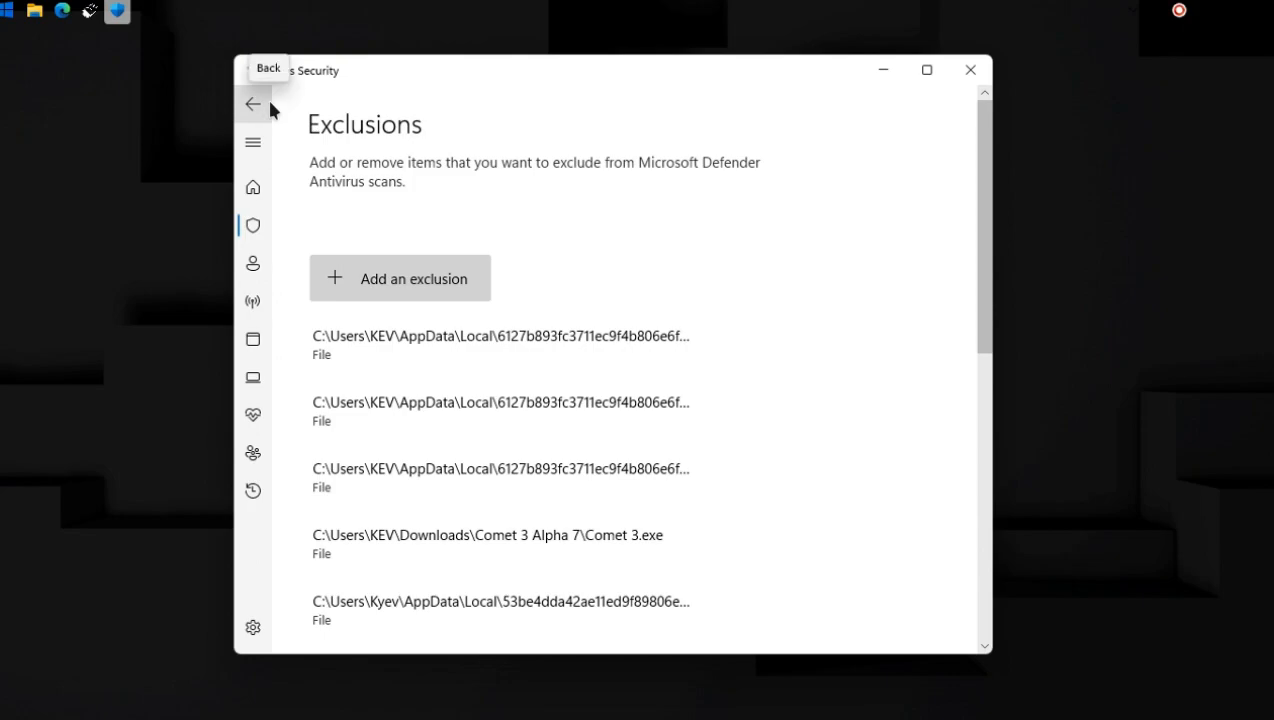
pyautogui.click(968, 70)
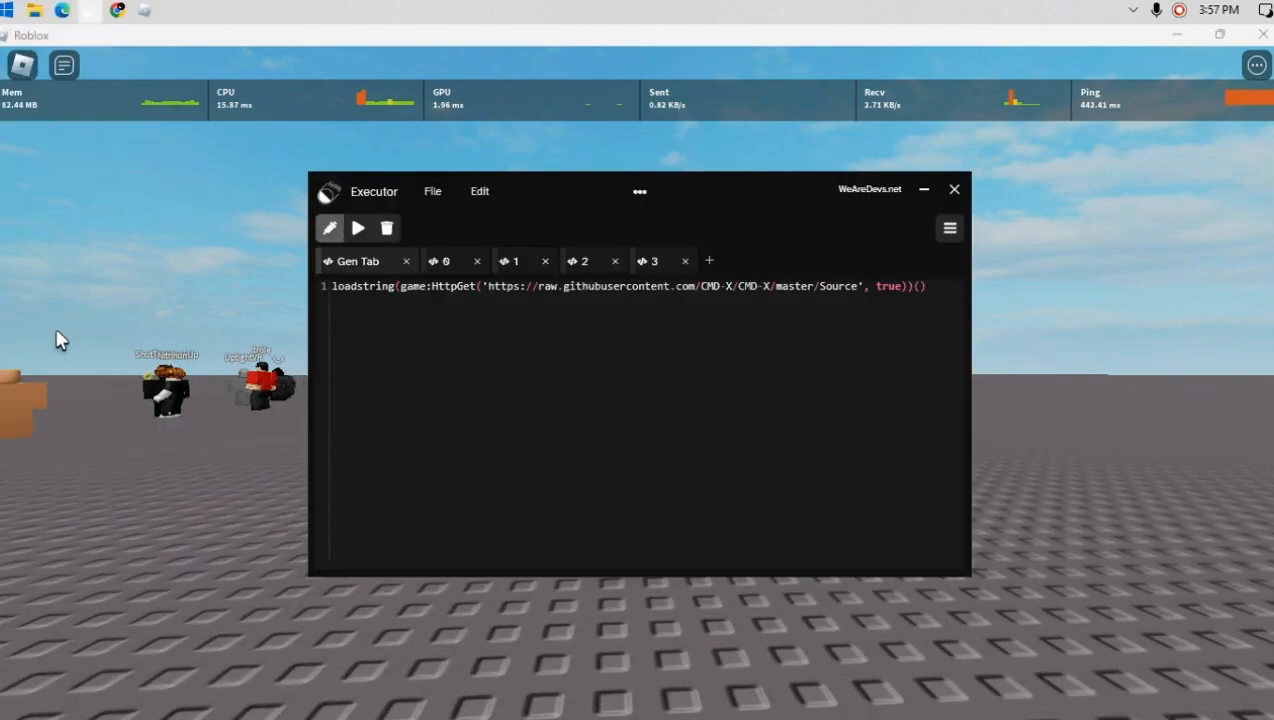
pyautogui.moveTo(258, 236)
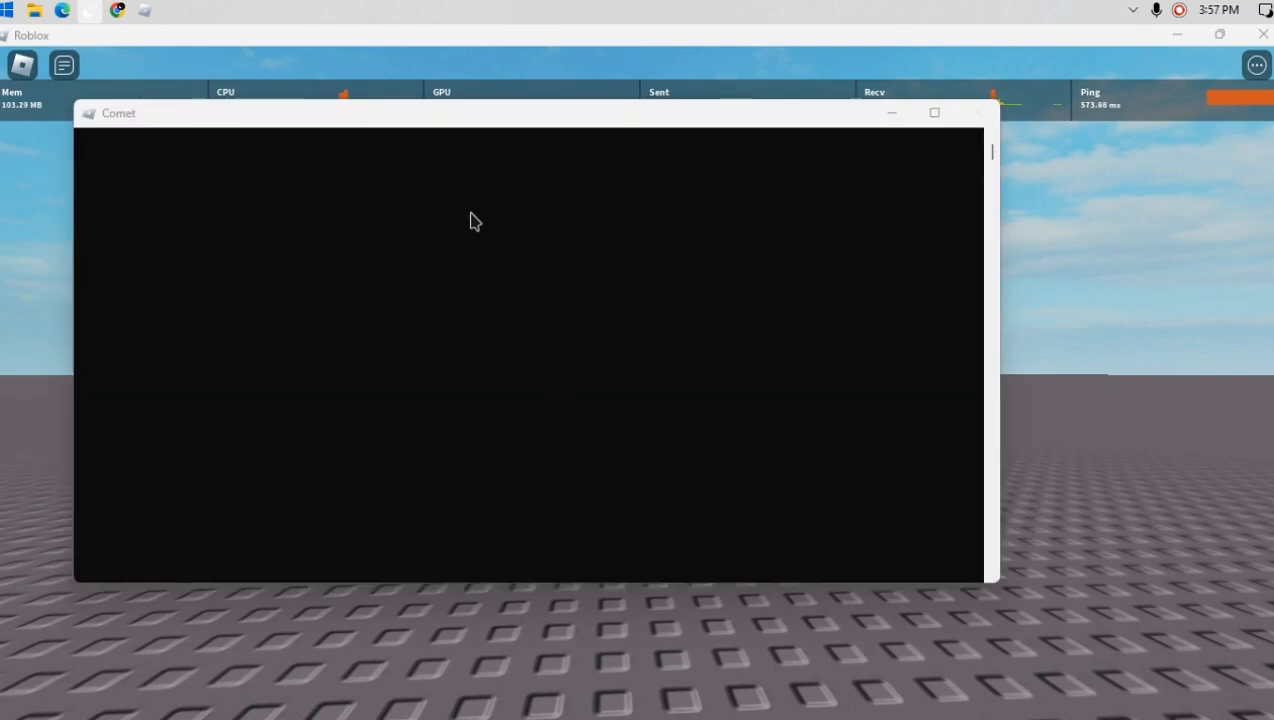
pyautogui.moveTo(172, 190)
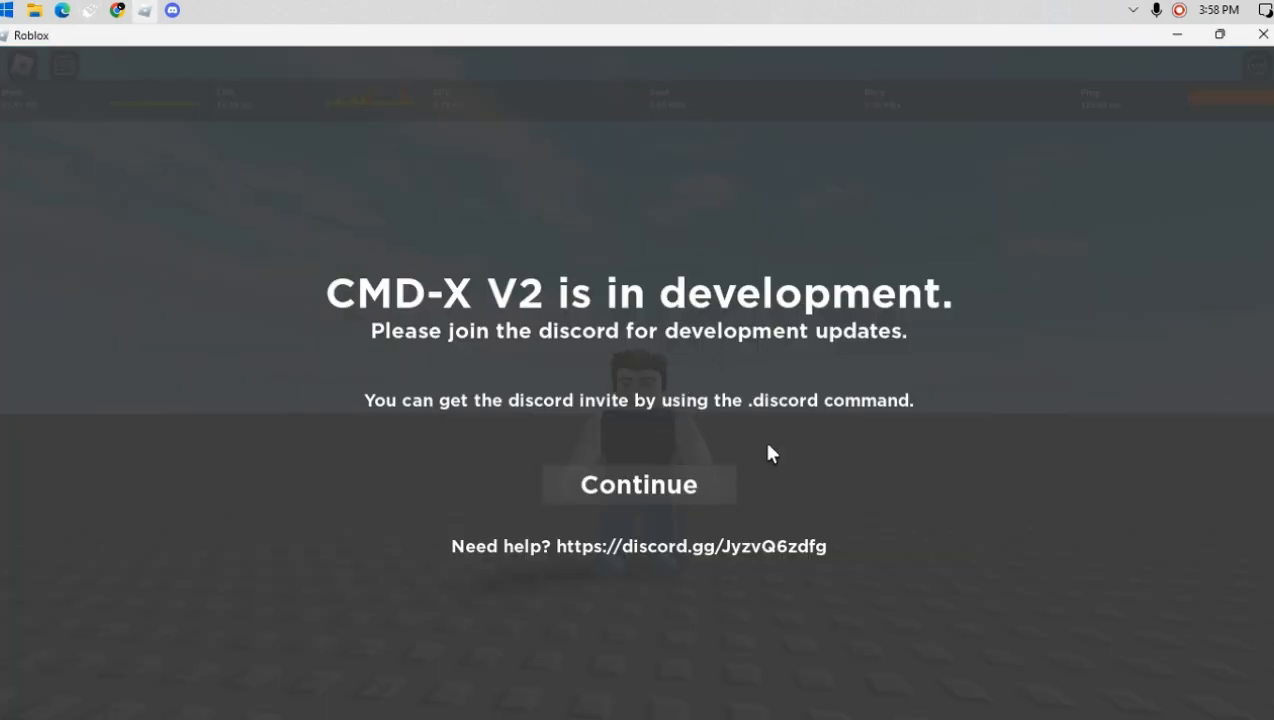
# Continue past the CMD-X development notice after executing the loadstring.
pyautogui.click(638, 484)
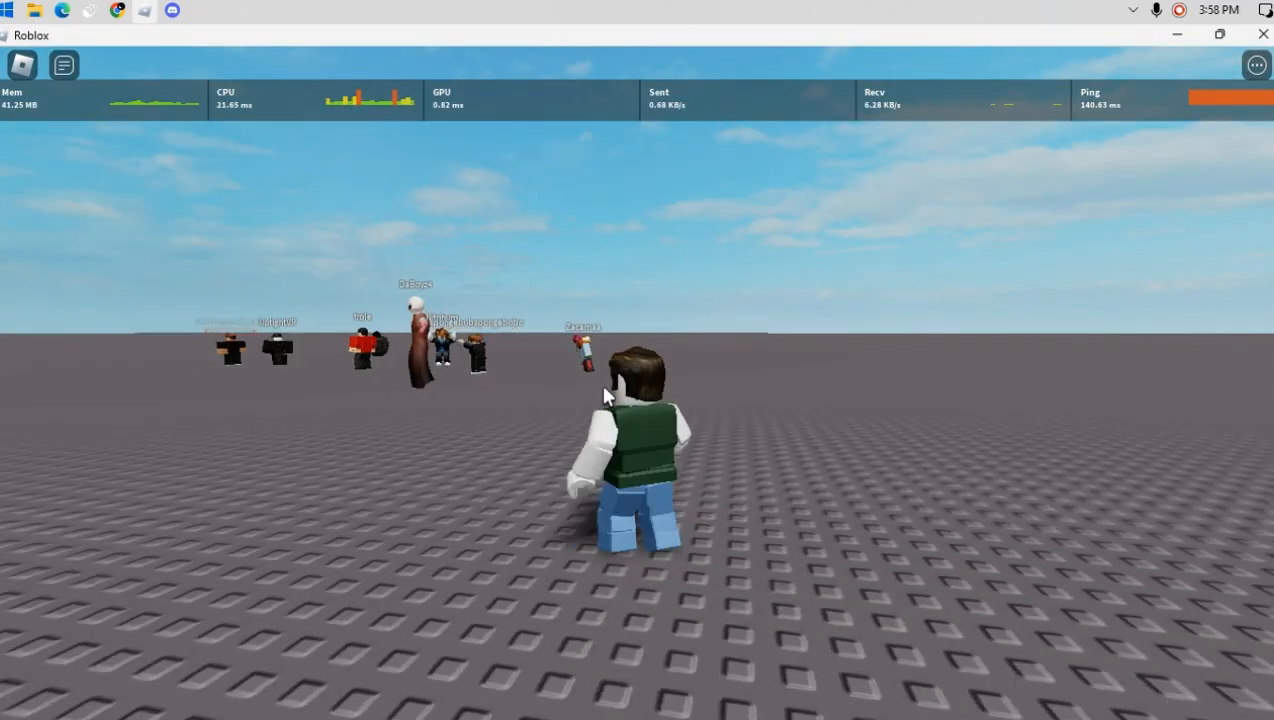